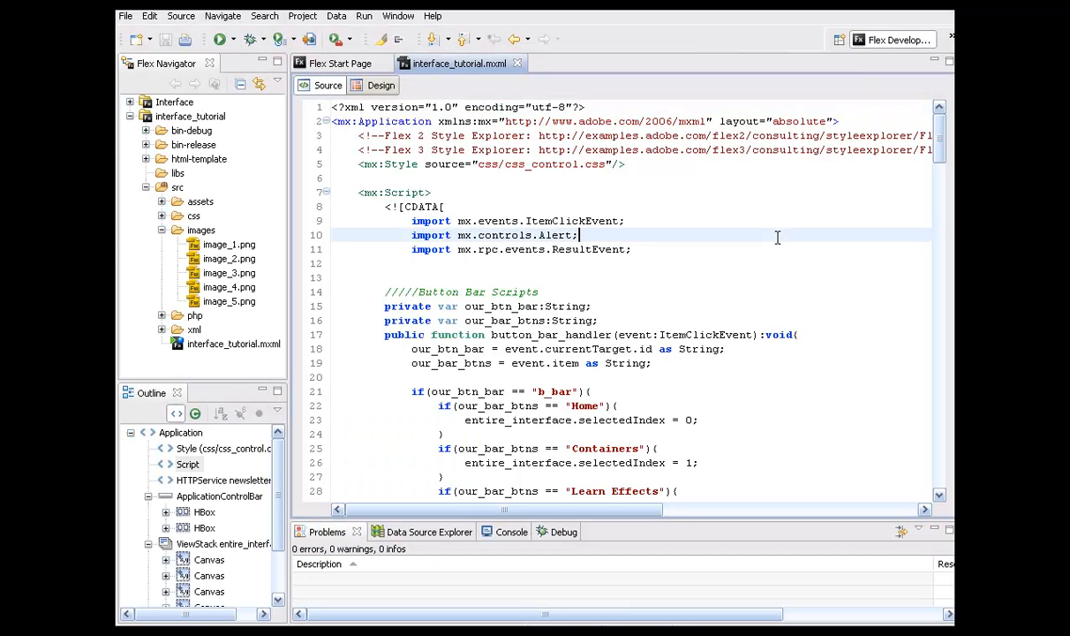
Delete the placeholder 'Learn Effects Section' label line from the Learn Effects canvas.
scroll(down, 3)
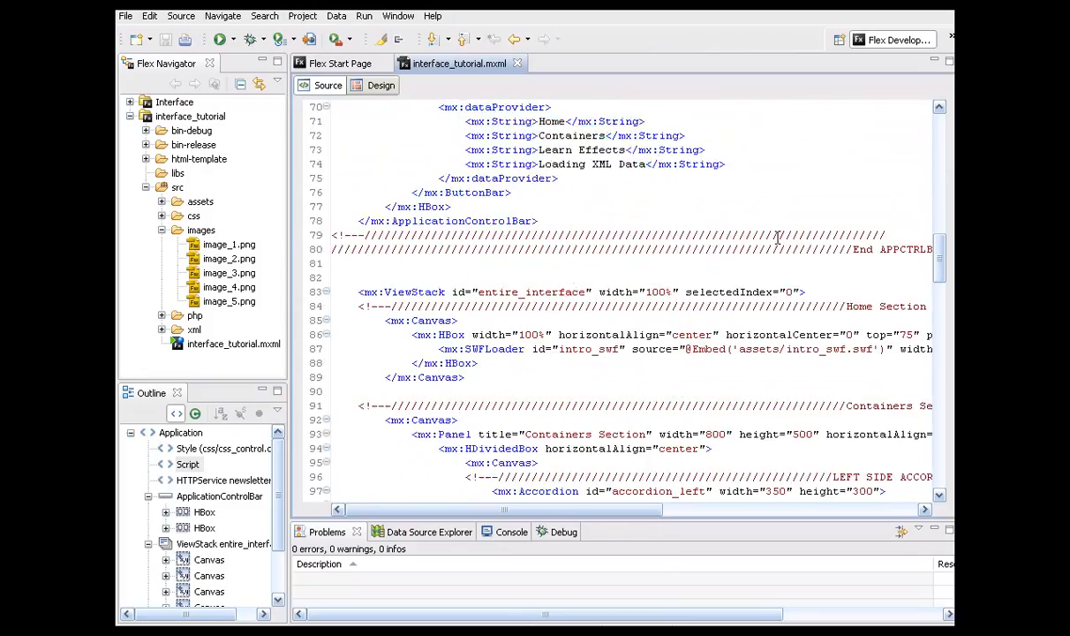
scroll(down, 3)
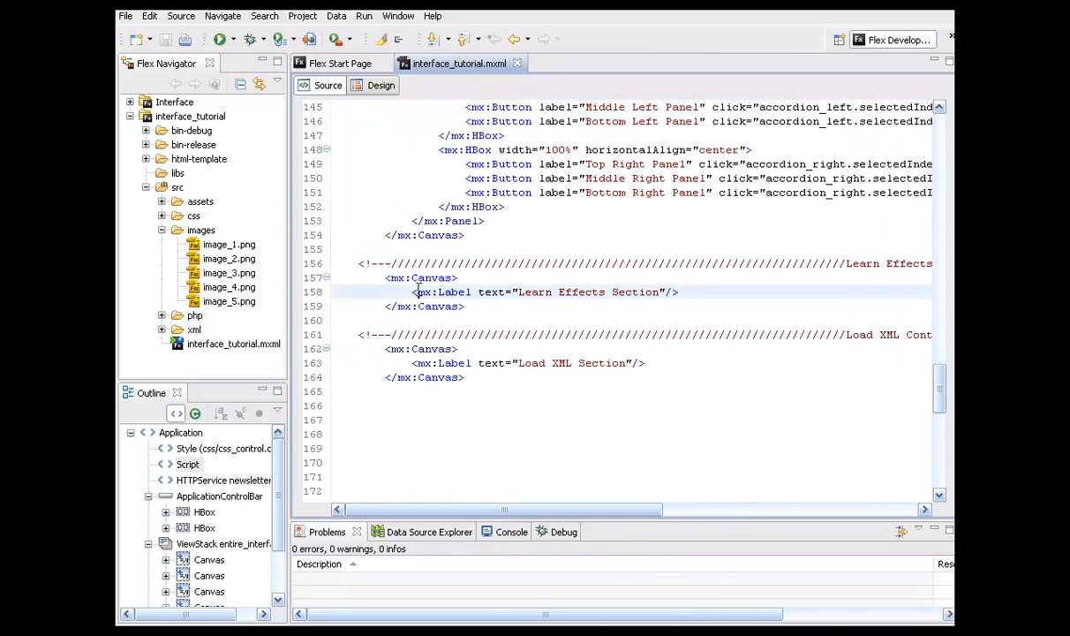
triple_click(545, 291)
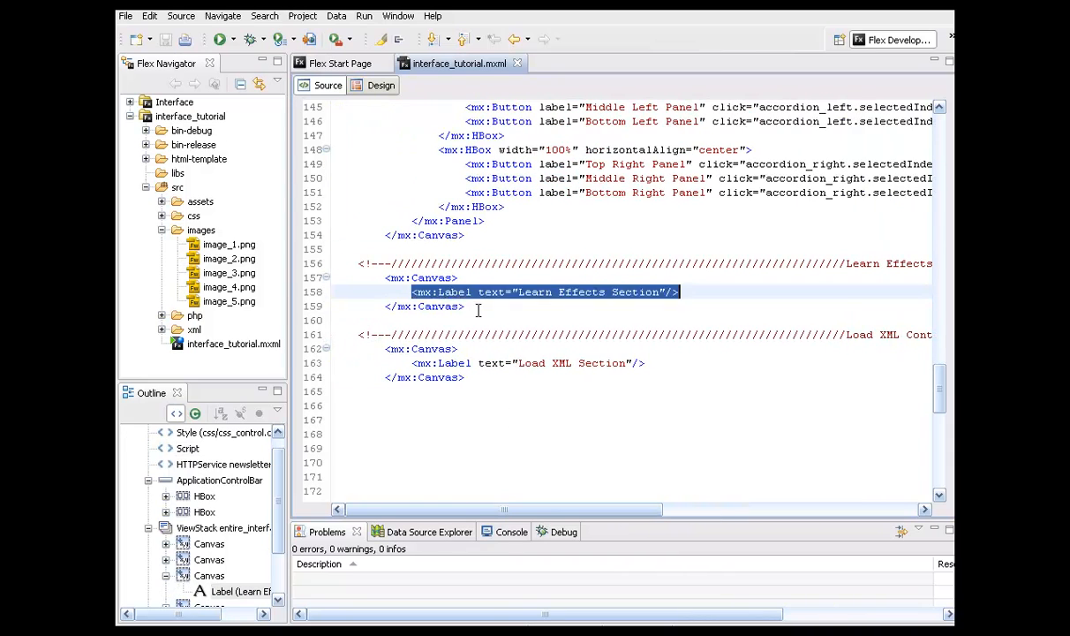
key(Delete)
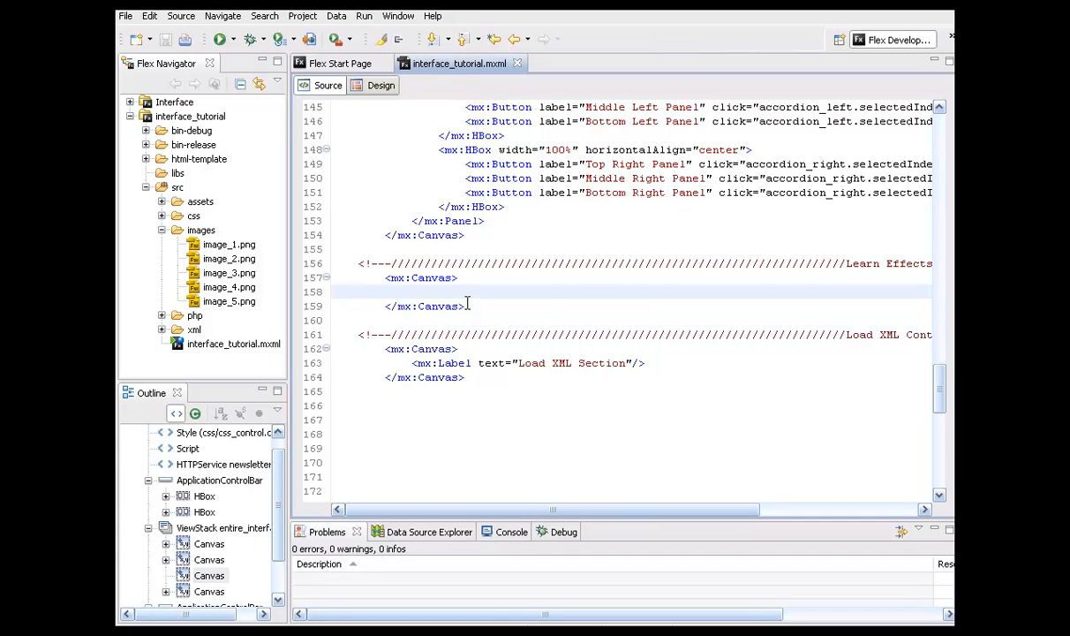
Start an mx:Panel on line 158 titled 'Learn Effects Section', width 800, height 500.
click(411, 291)
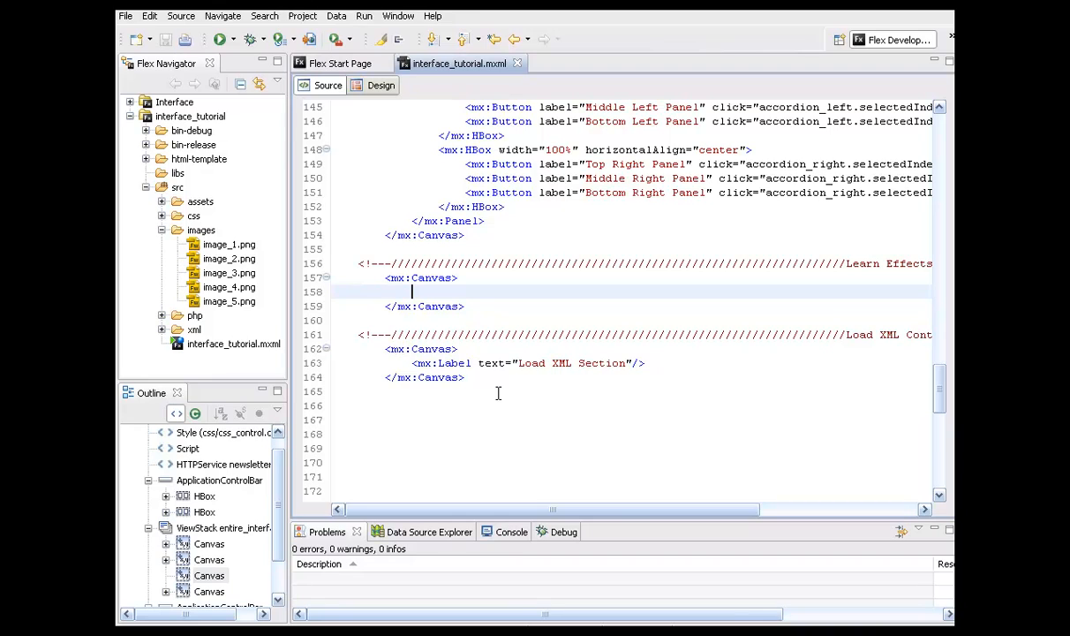
text(<mx:Panel)
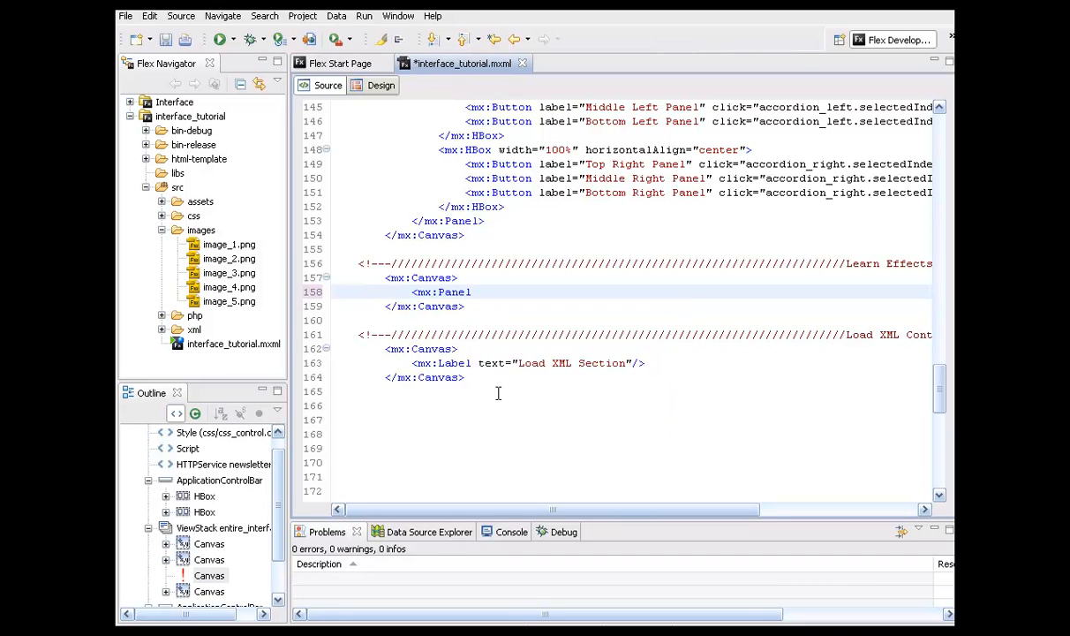
text(title="")
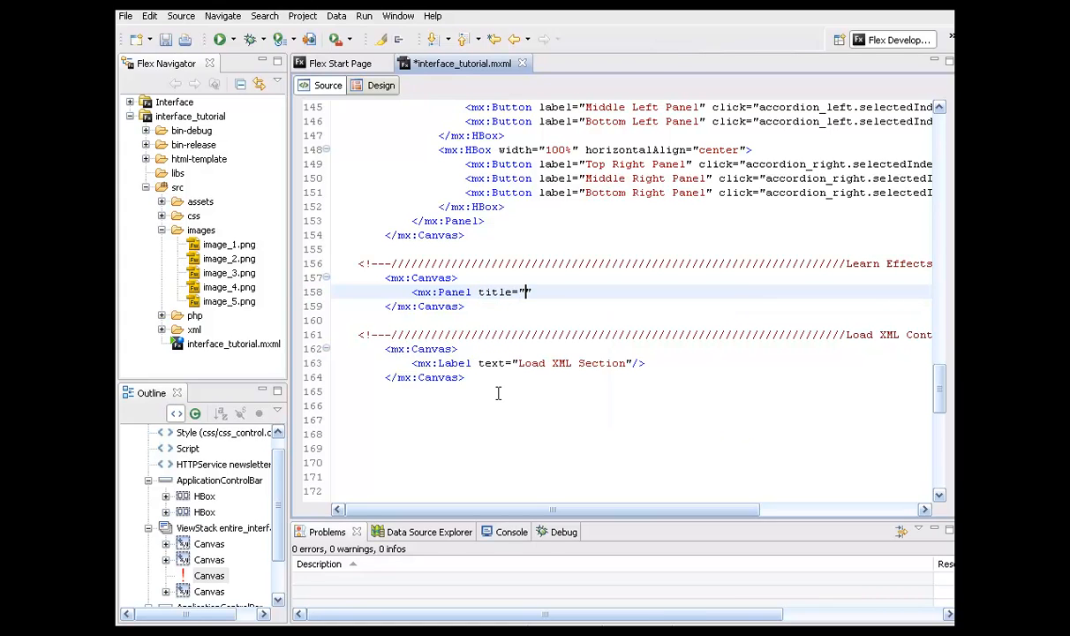
text(Learn Effects S)
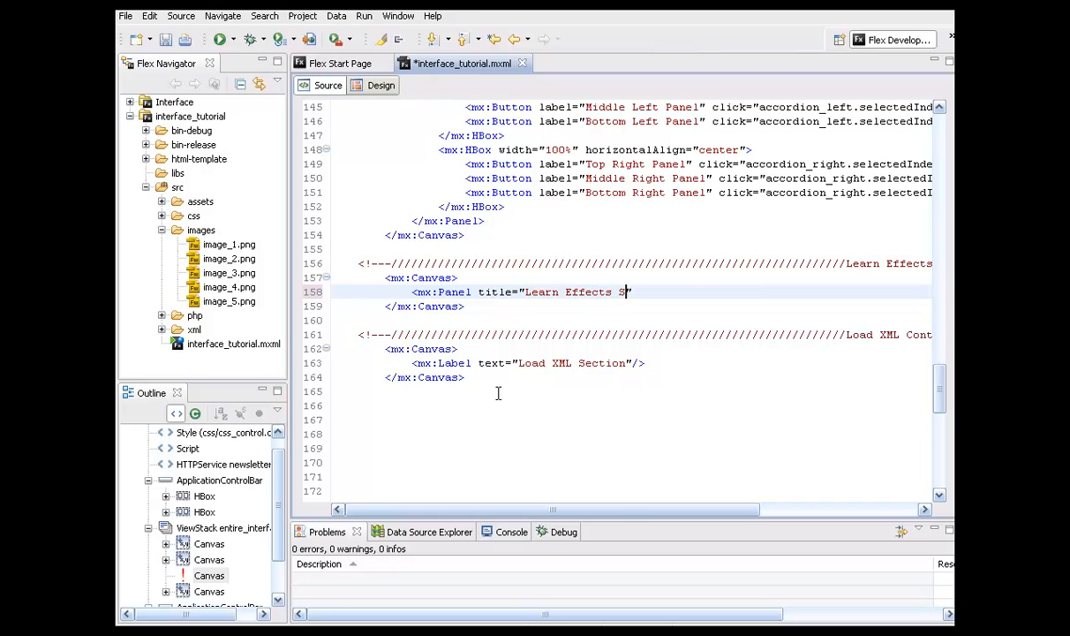
text(ection)
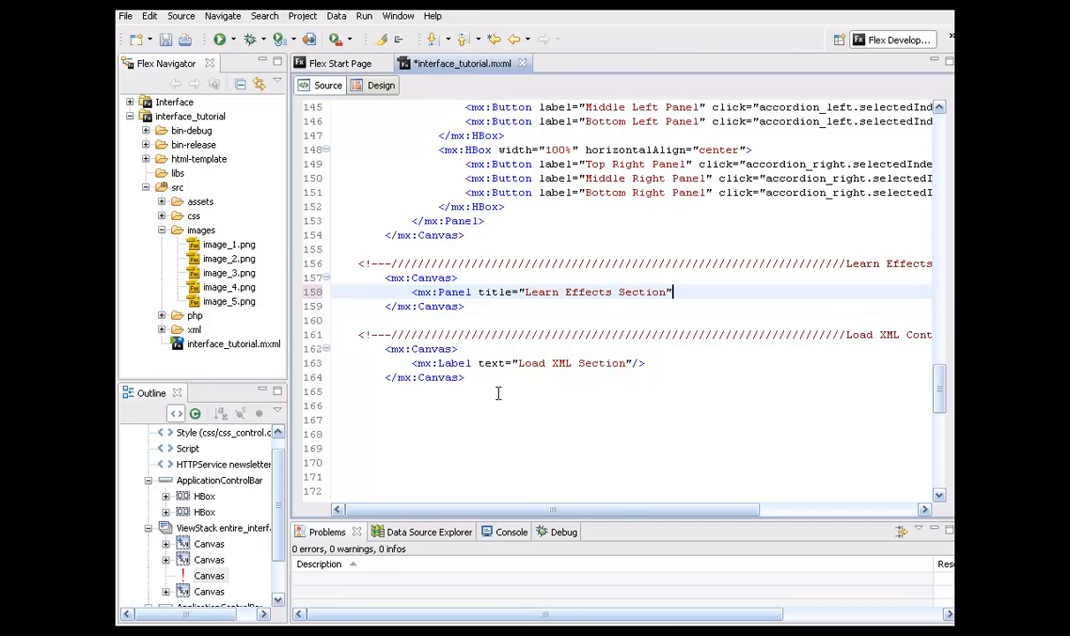
text(width="")
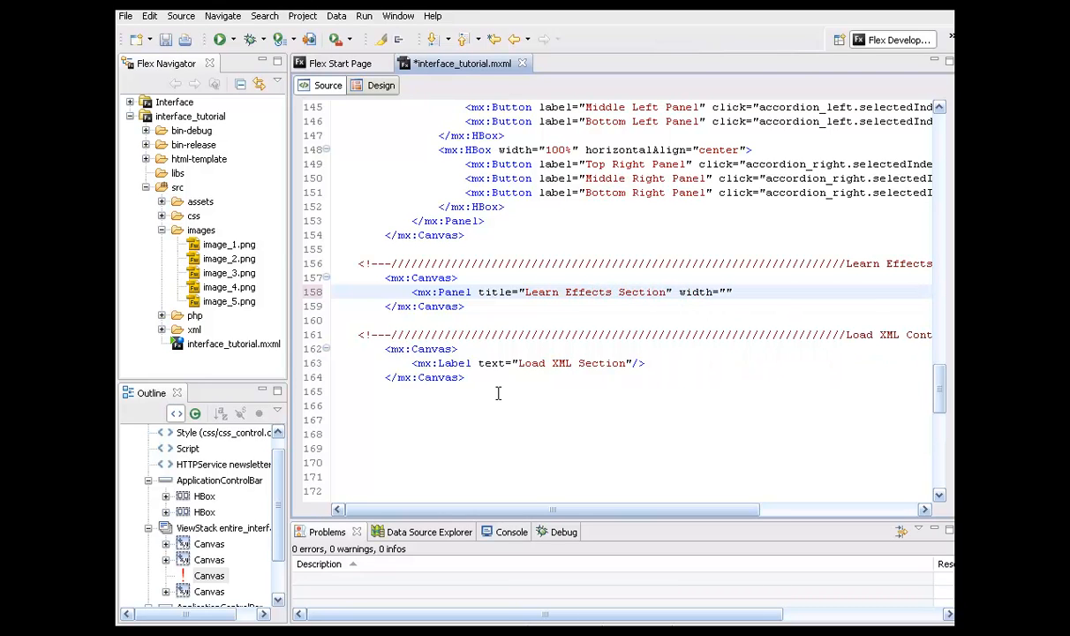
text(800)
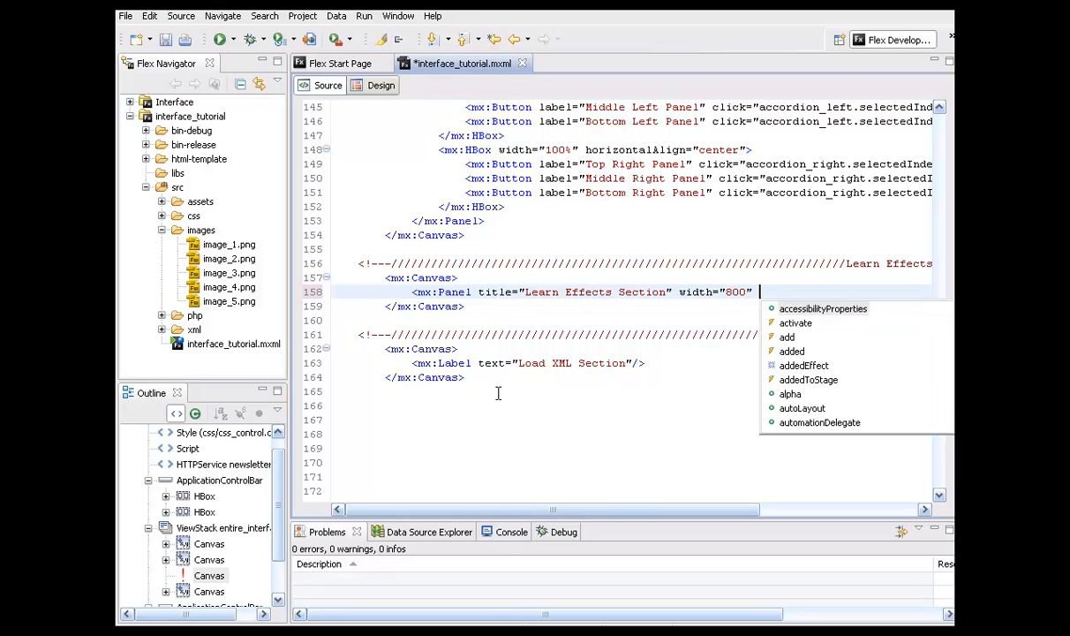
text(height="")
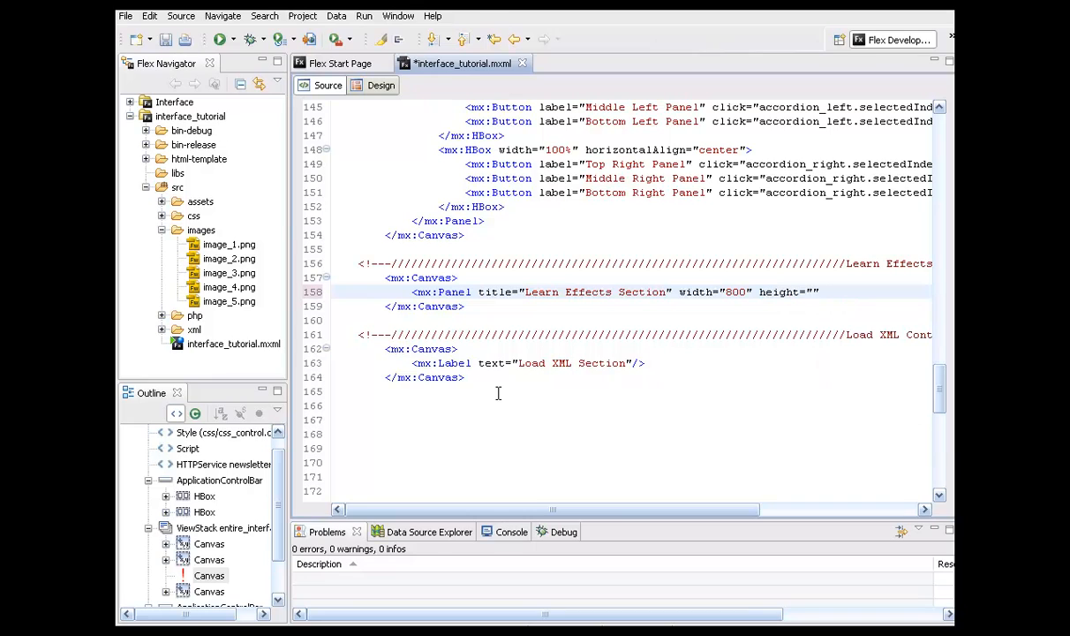
text(500)
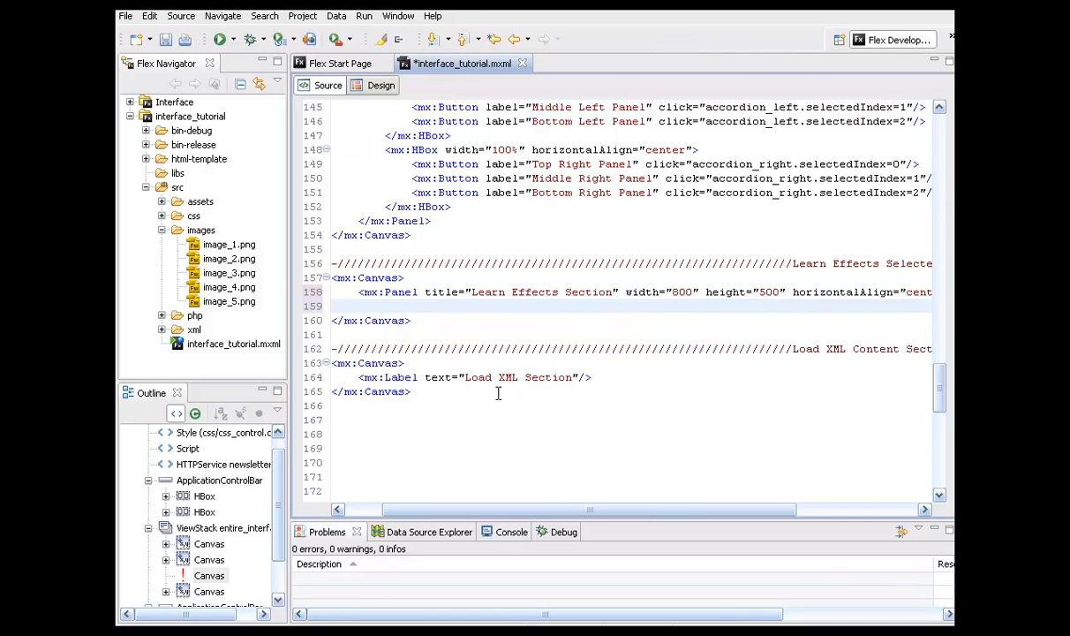
Give the panel horizontalCenter 0, top 75 and paddingTop 20, finishing the opening tag.
text(horizontalCenter=")
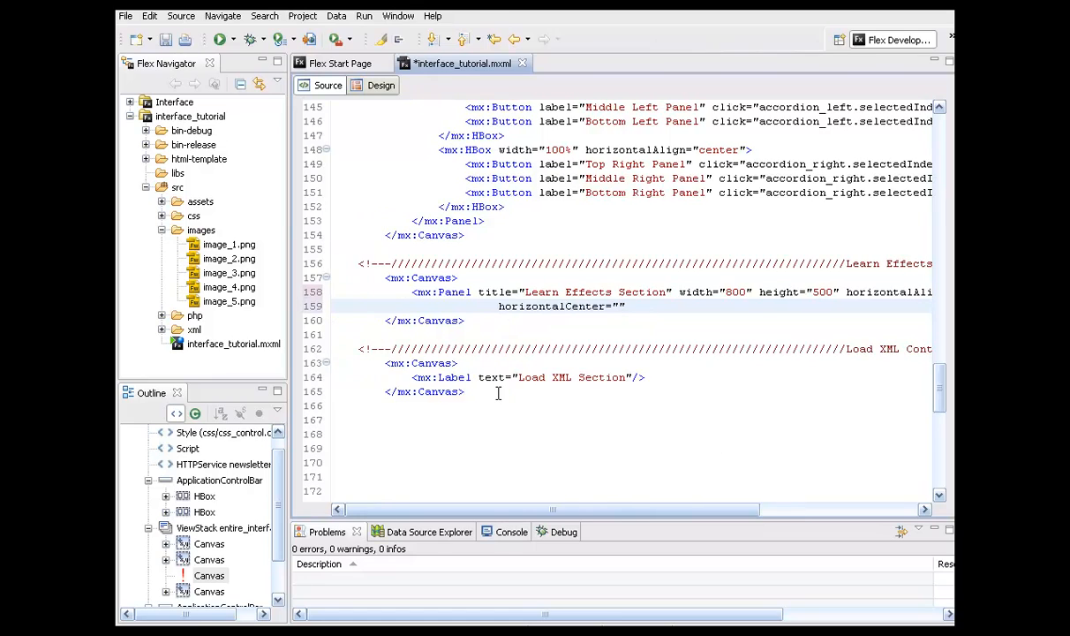
text(0)
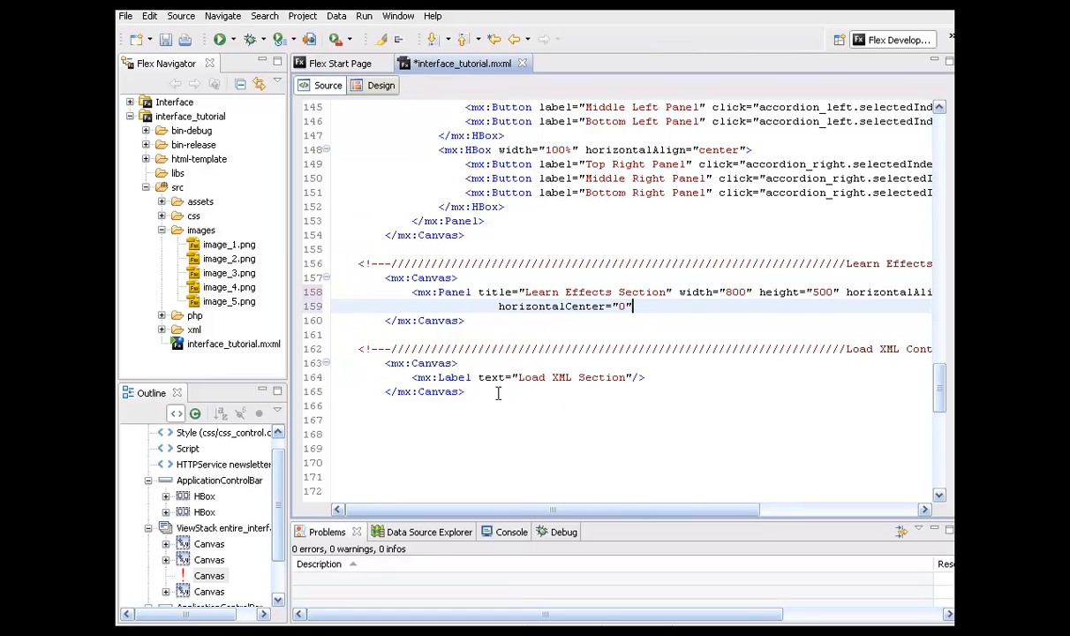
text(top="")
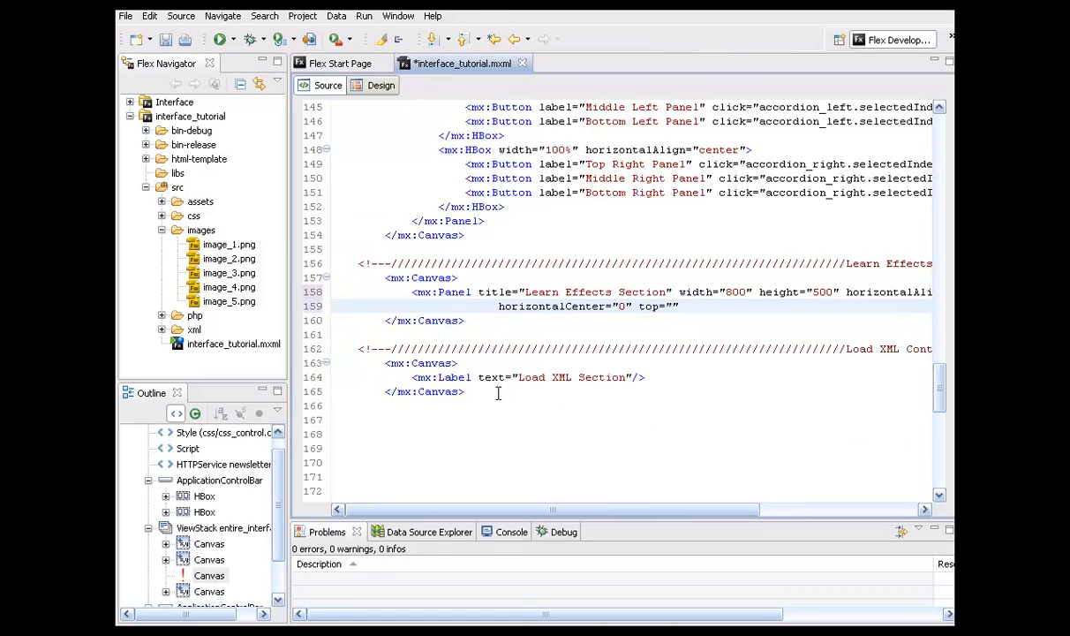
text(75)
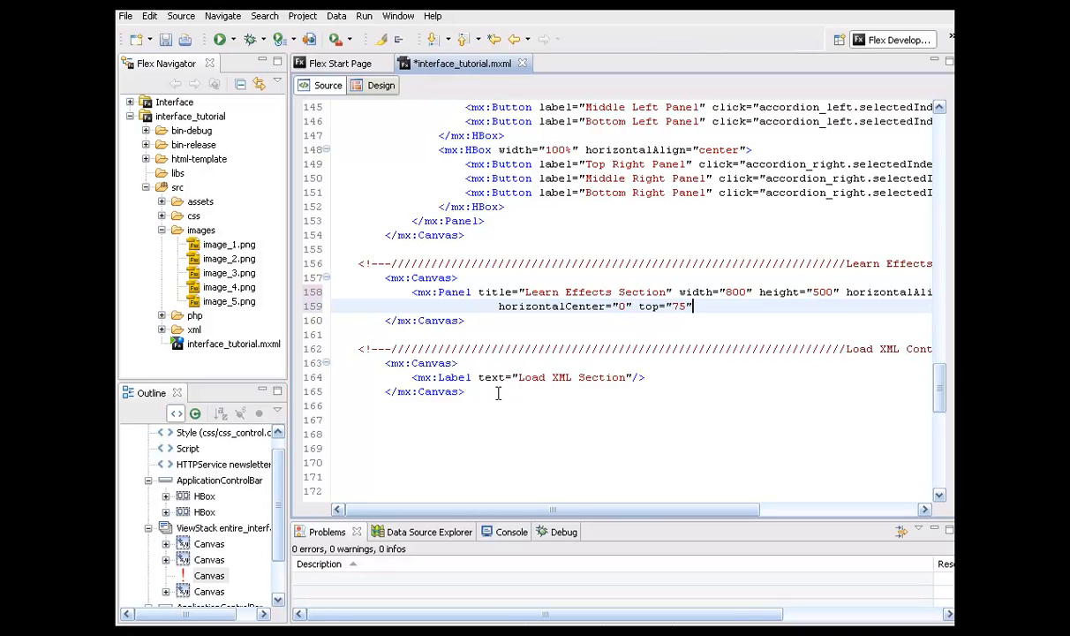
text(pa)
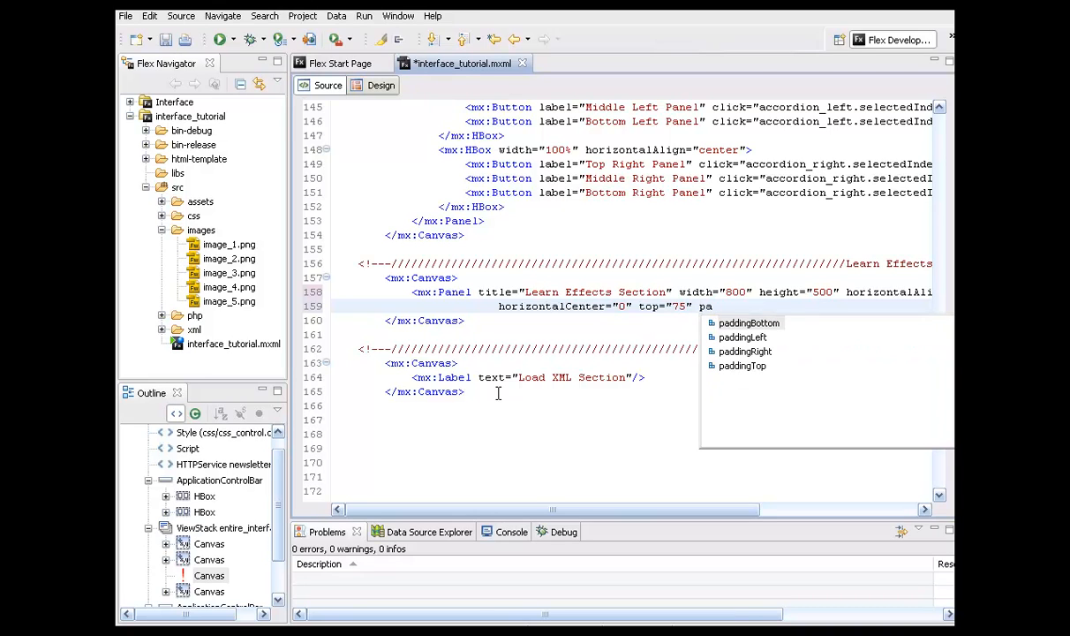
text(paddingTop="20)
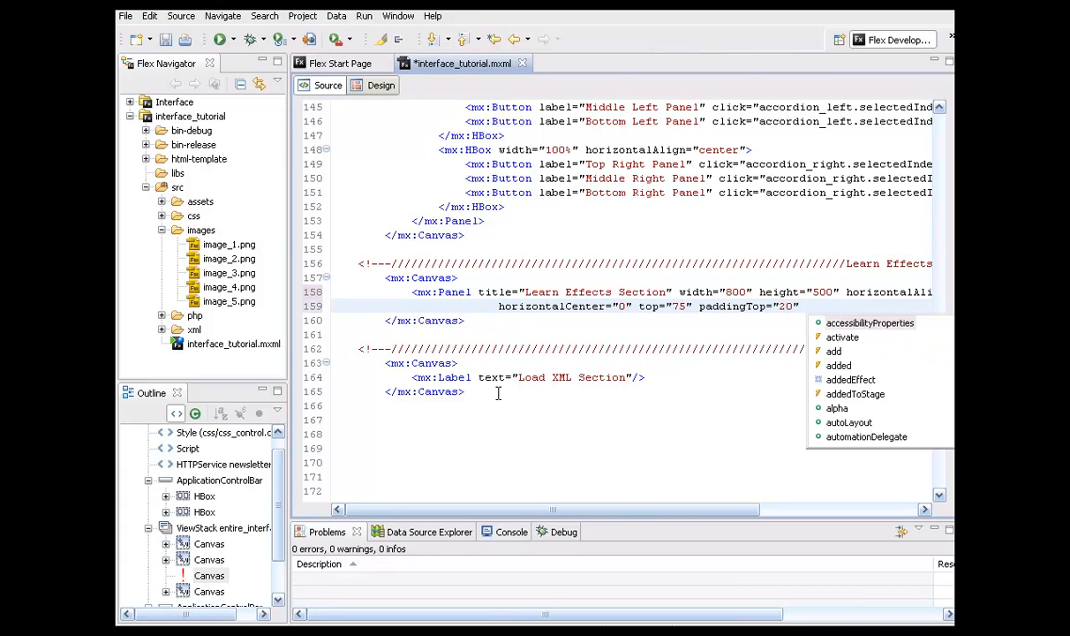
key(Escape)
text(>)
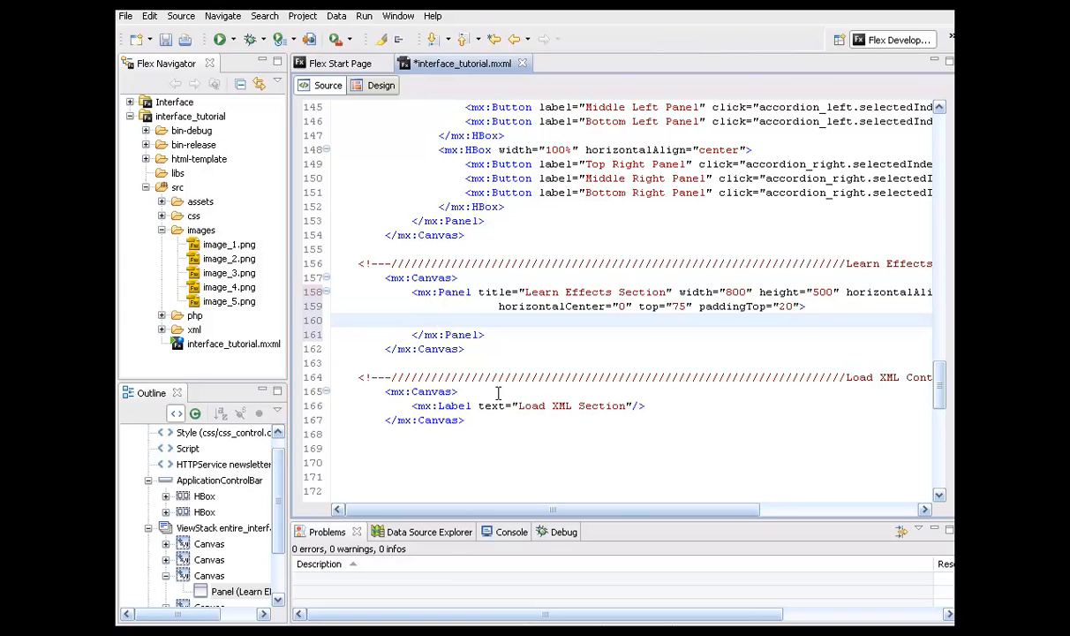
click(438, 319)
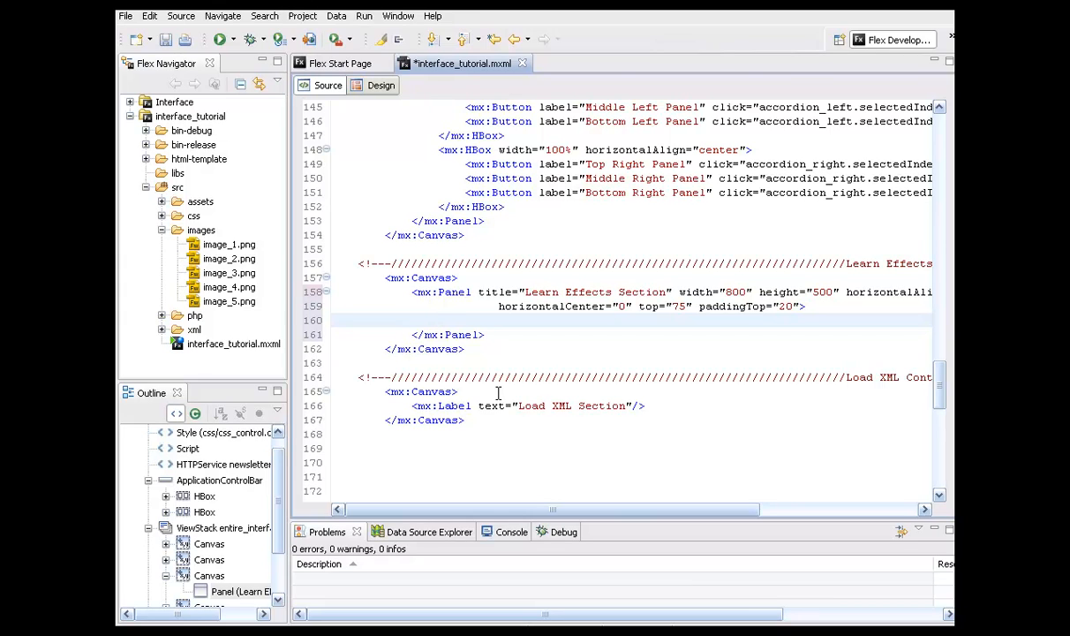
click(438, 319)
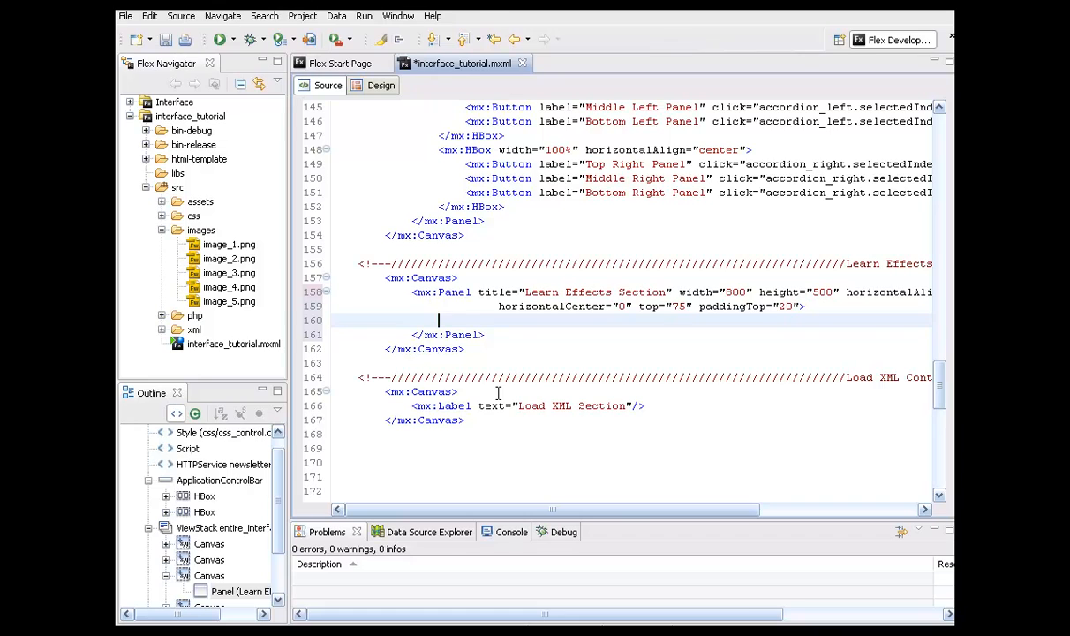
Add an mx:HBox at width 100 with horizontalAlign inside the panel.
text(<mx:HBox>)
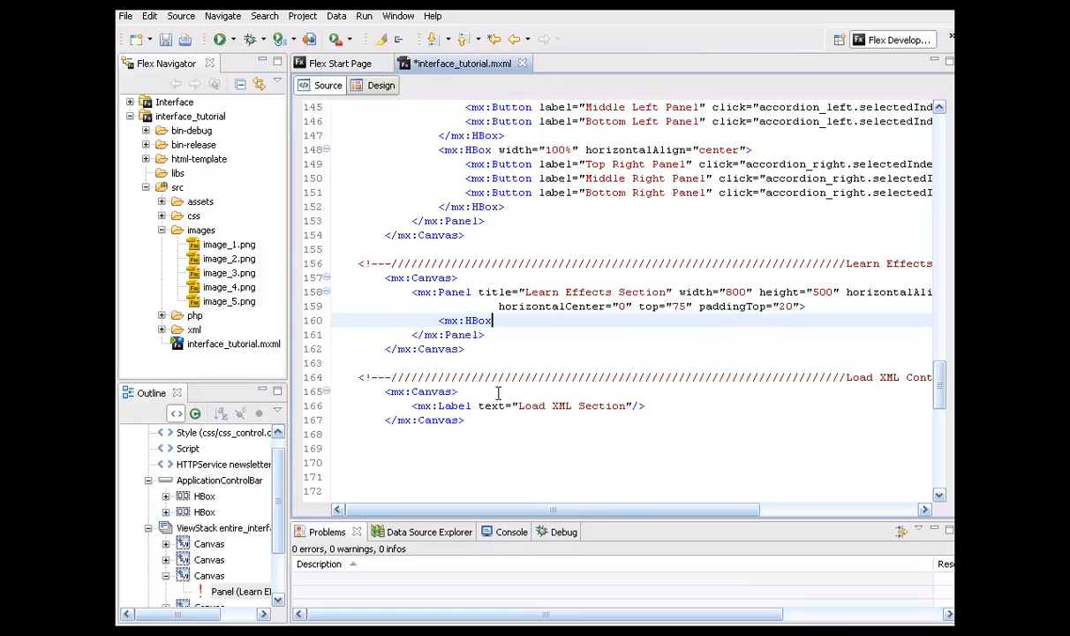
text(width="100")
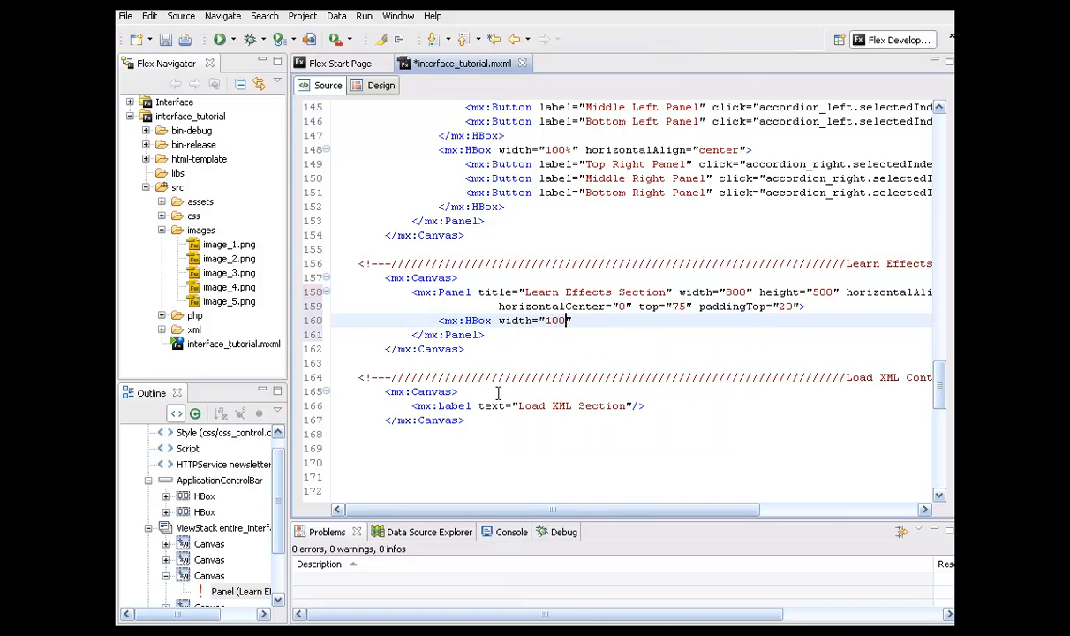
text(hor)
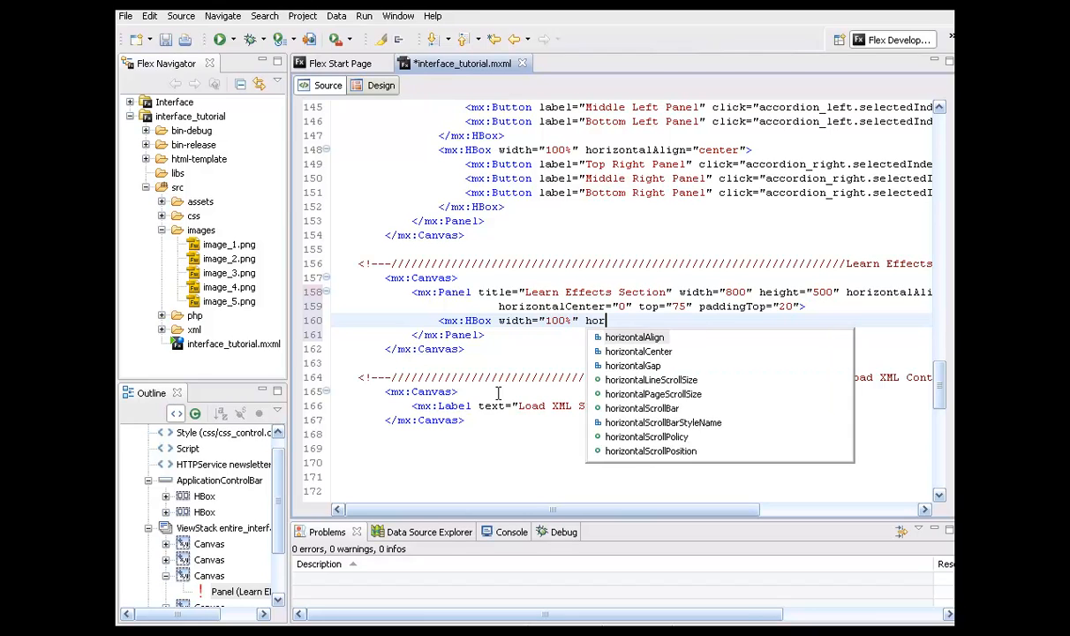
click(634, 336)
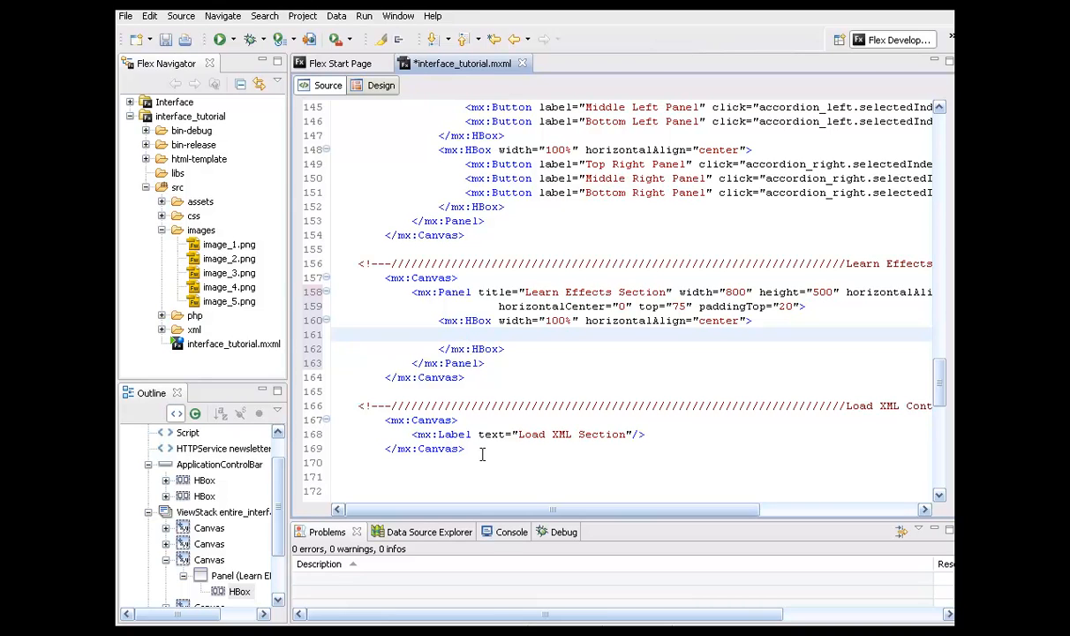
text(<mx:Image)
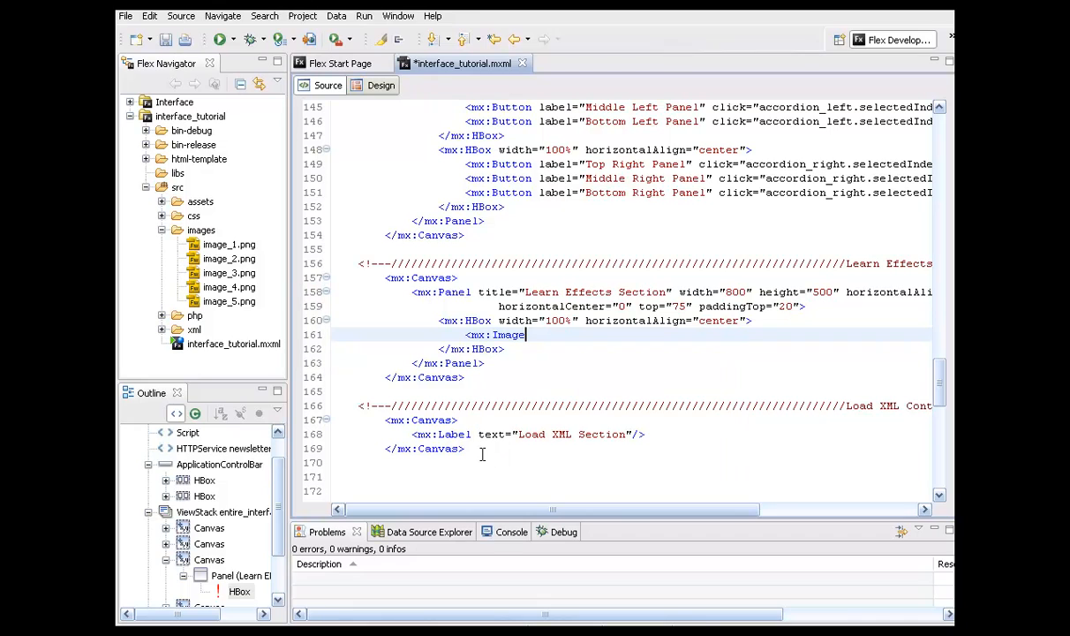
text(id="image_)
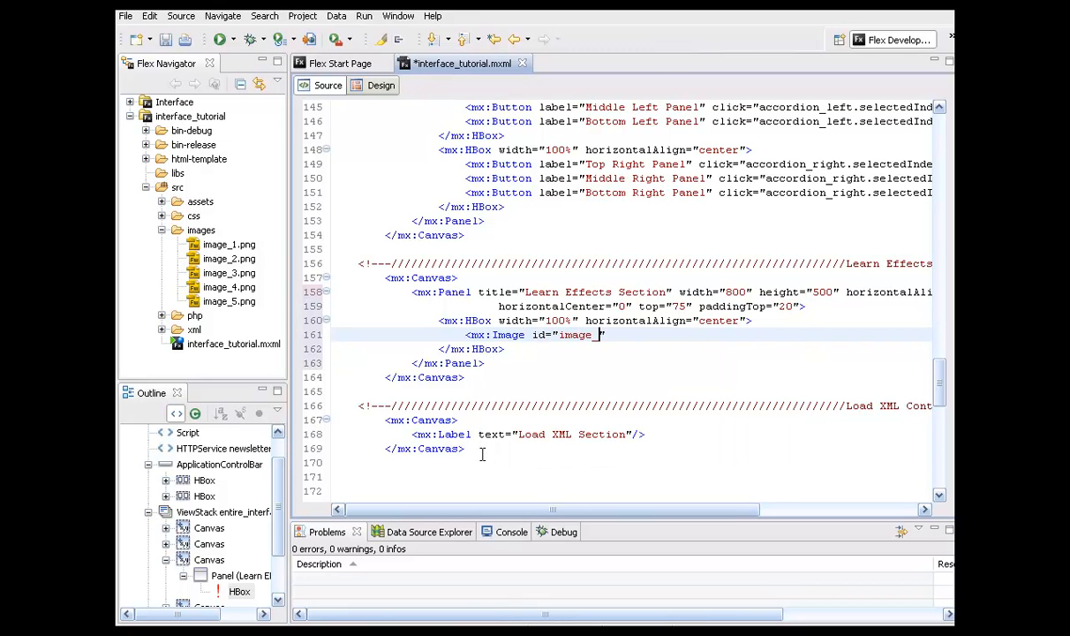
text(1)
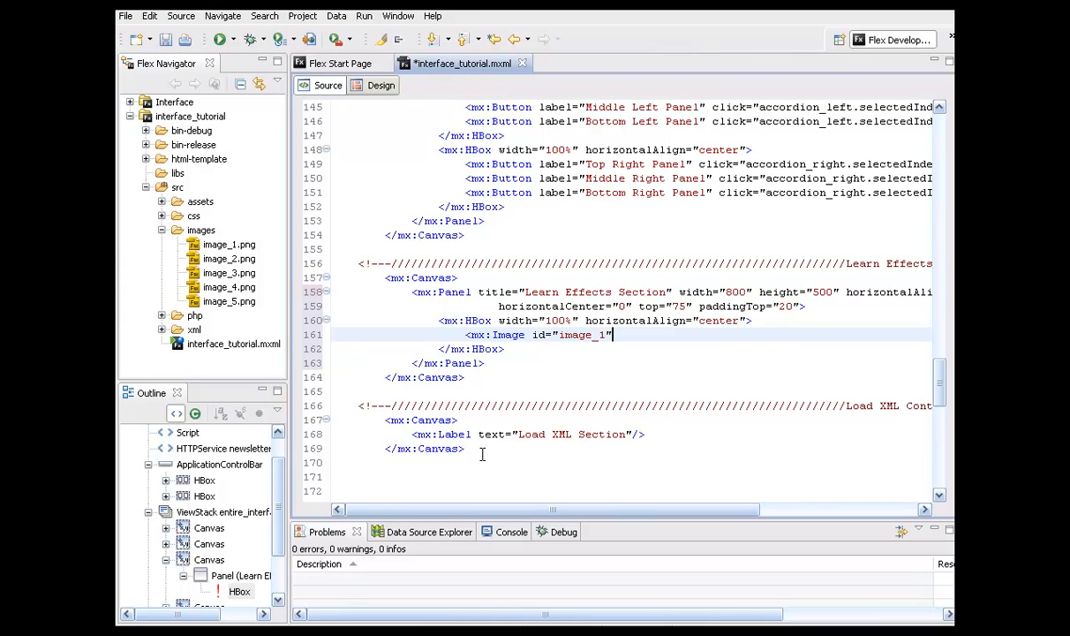
text(source=")
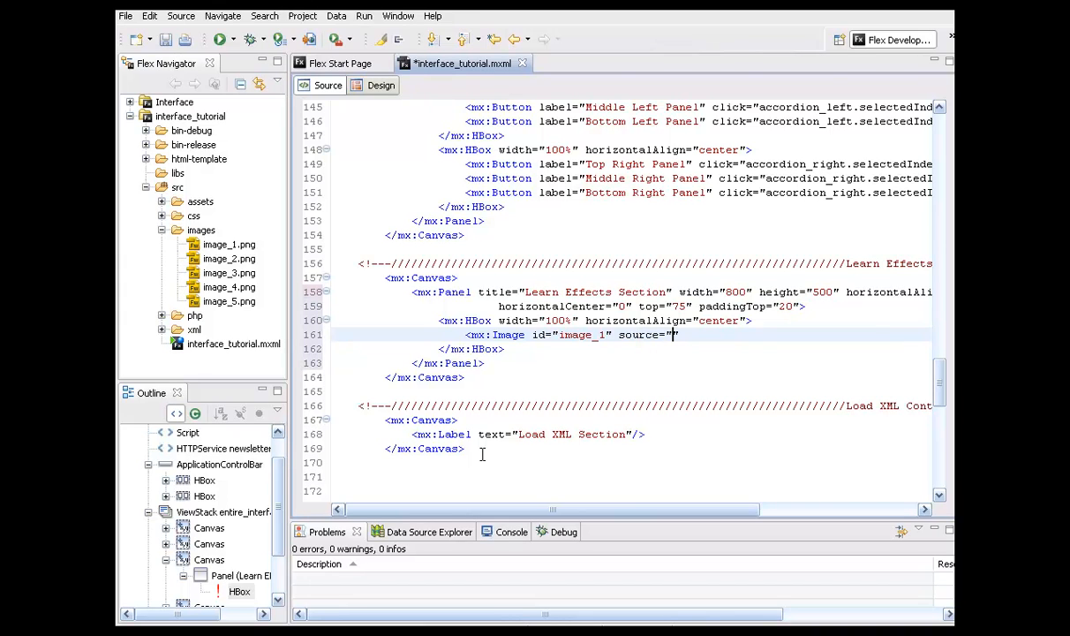
text(@)
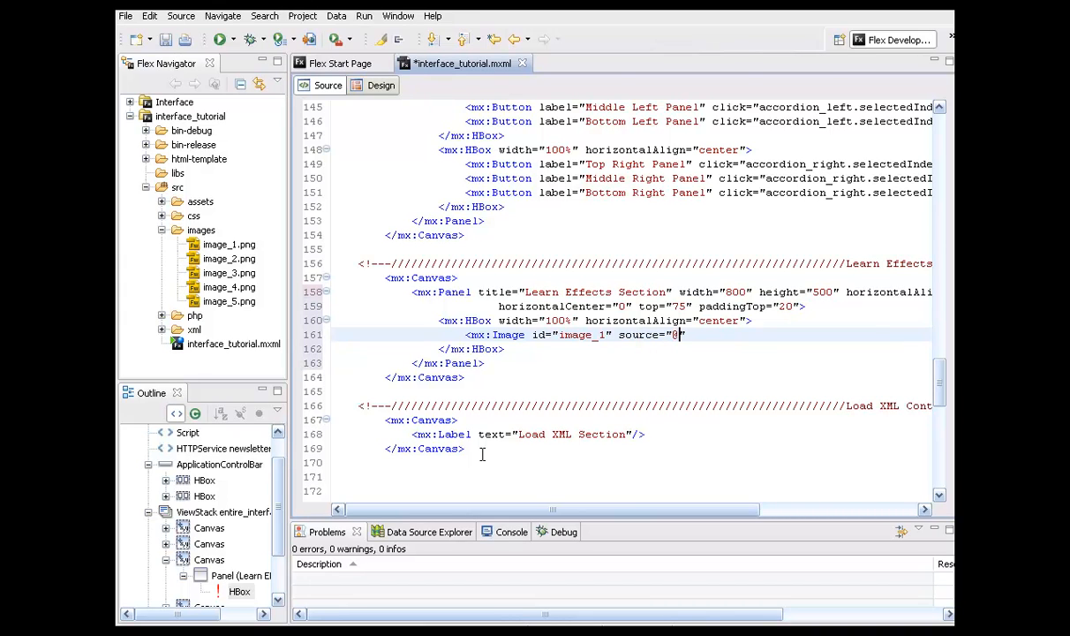
text(@Embed(')
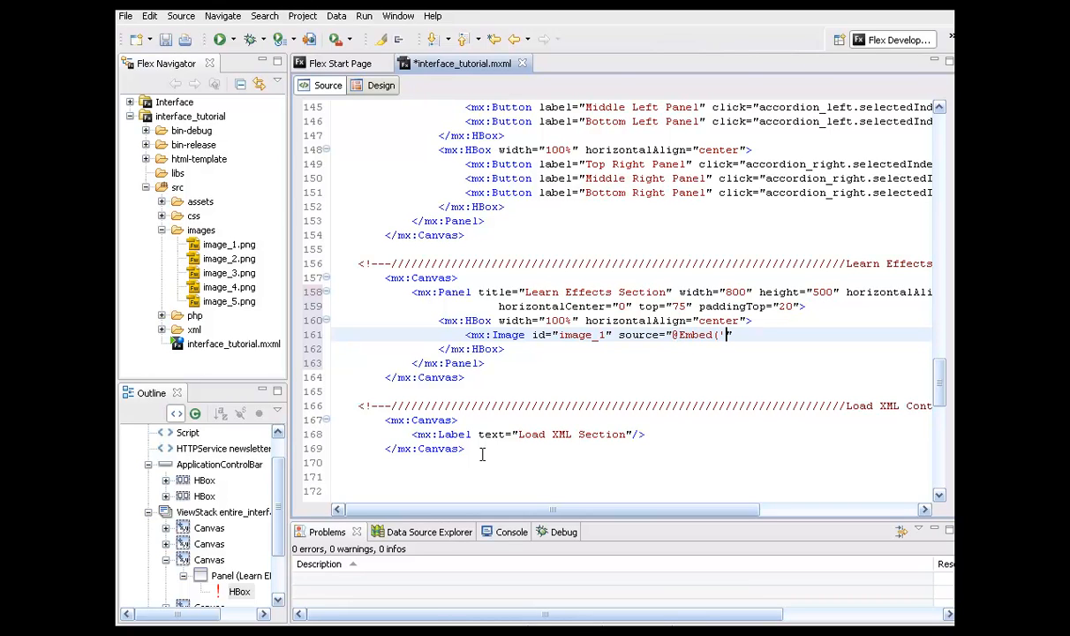
text(images/image_1.png)
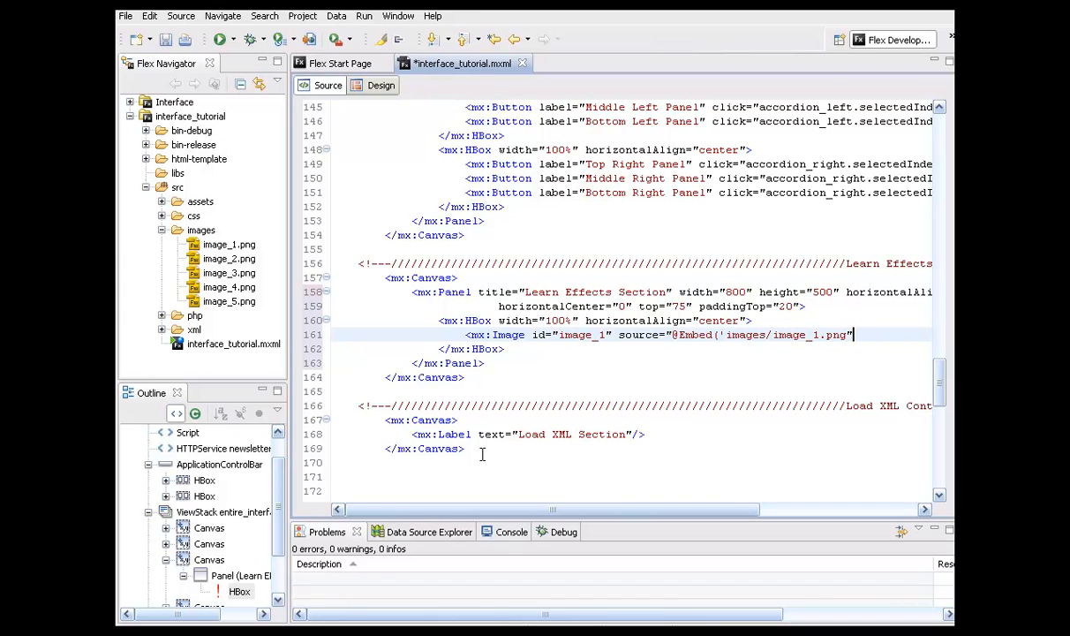
text(/>)
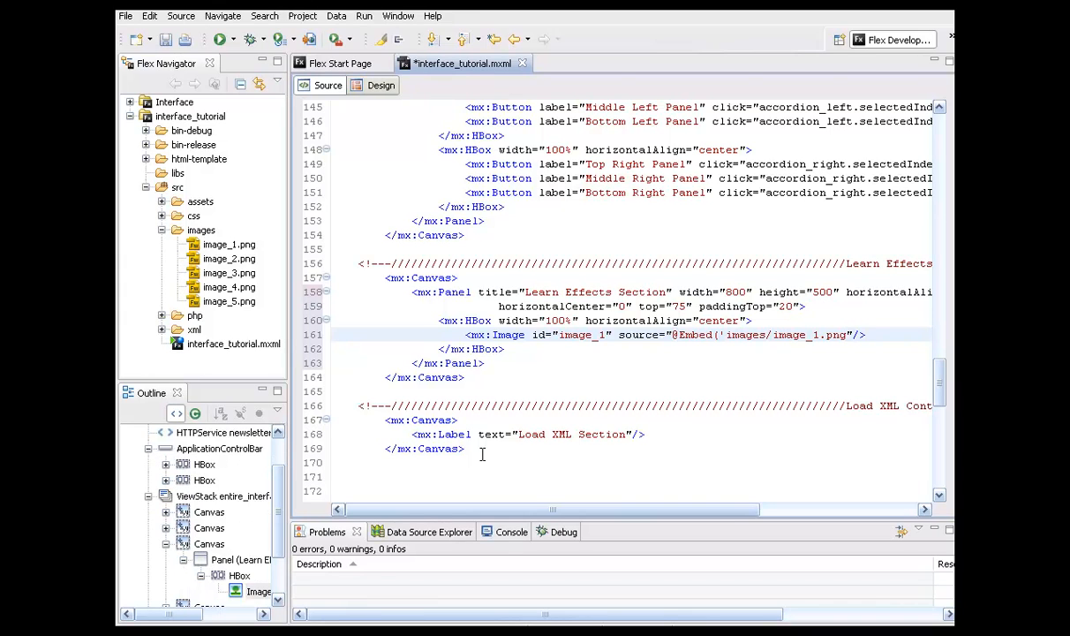
Duplicate the image line and change the ids for the remaining images.
triple_click(667, 334)
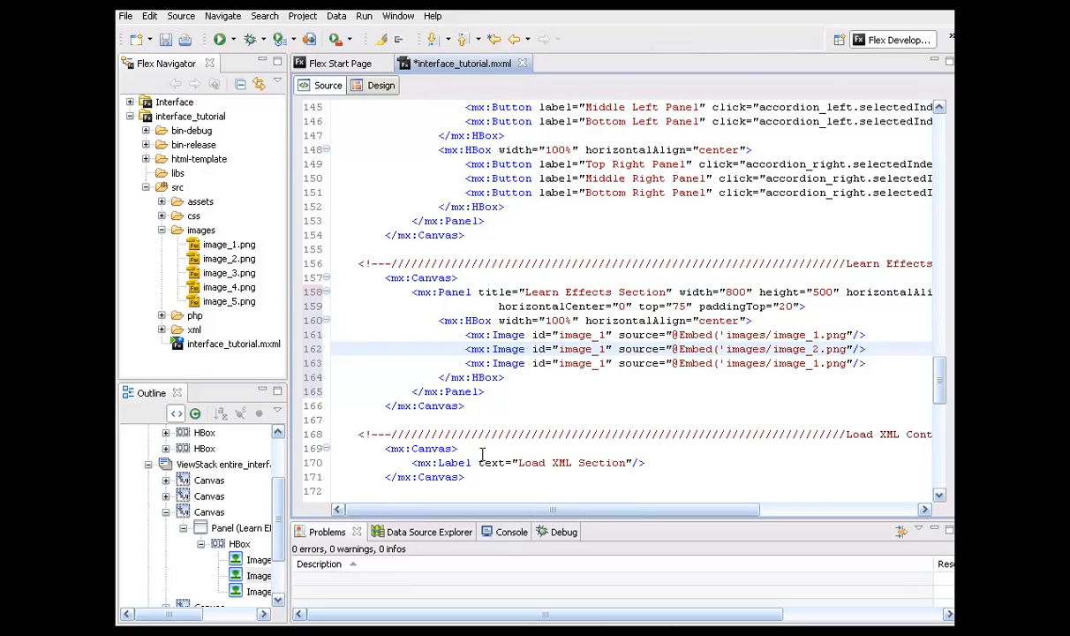
click(590, 349)
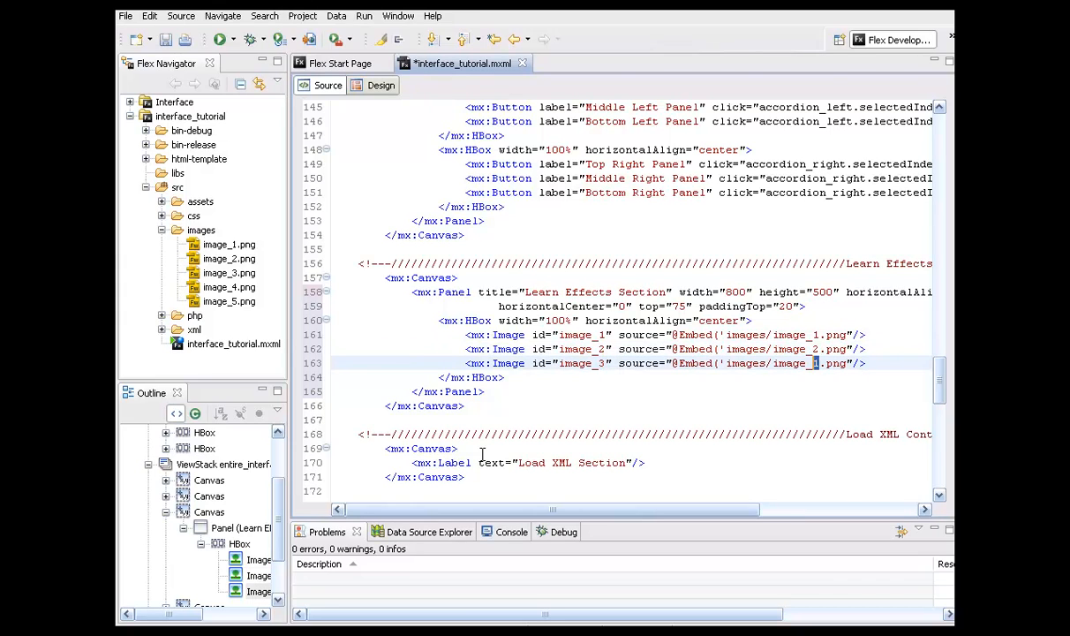
text(3)
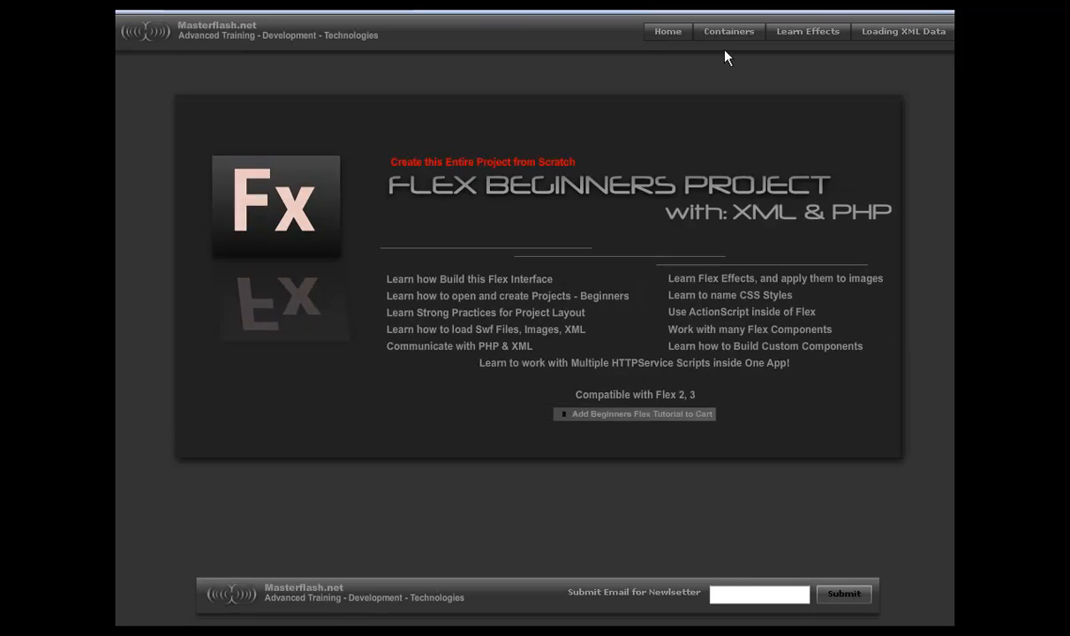
View the Learn Effects section in the running app, where the images appear broken.
click(807, 31)
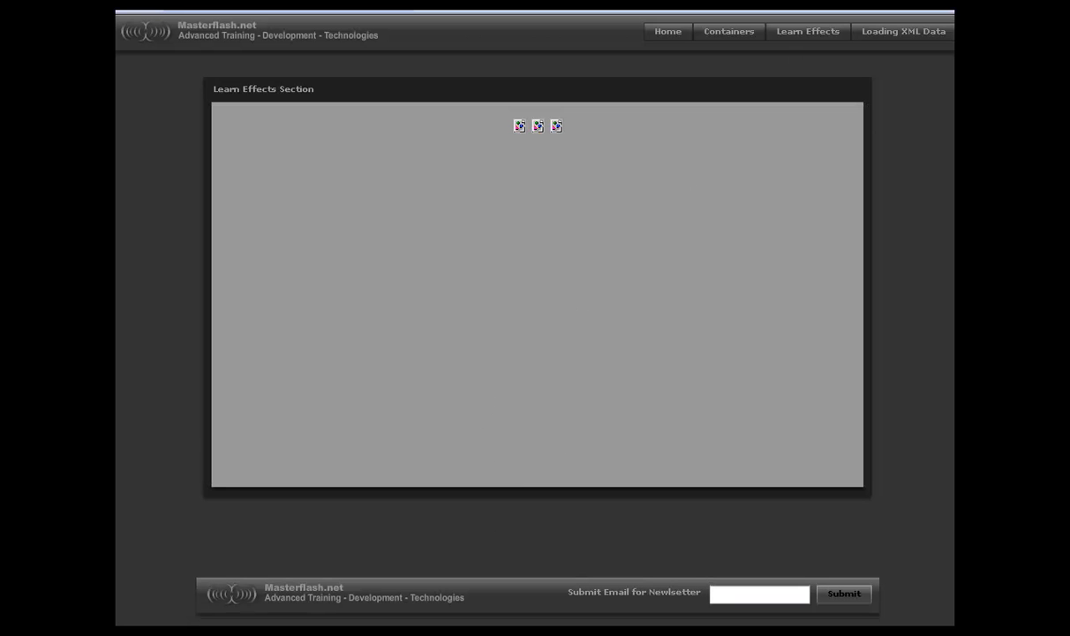
click(728, 31)
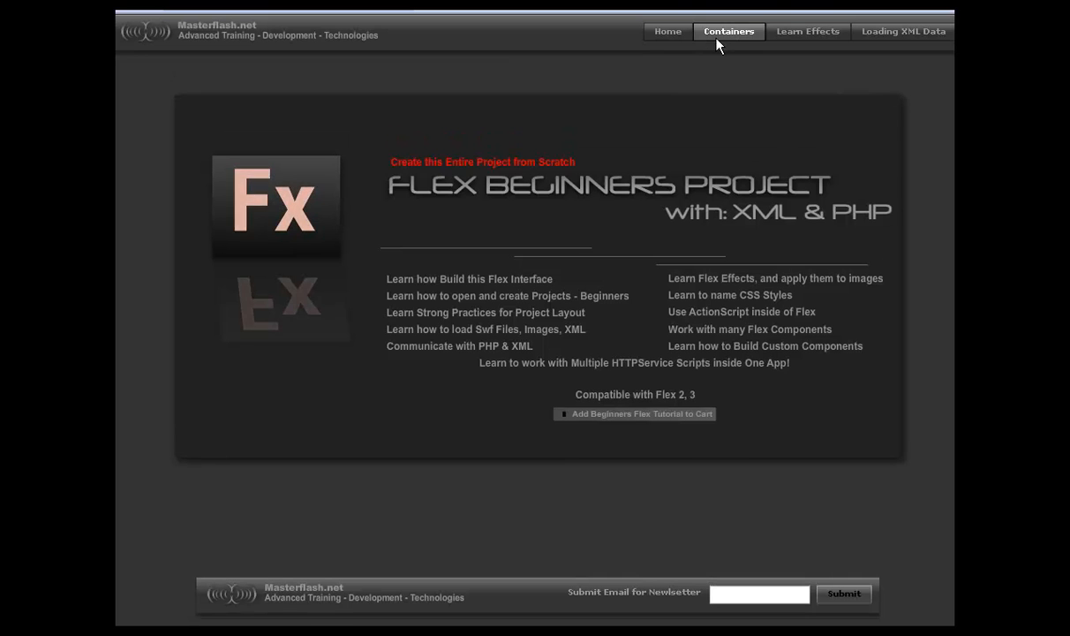
click(807, 31)
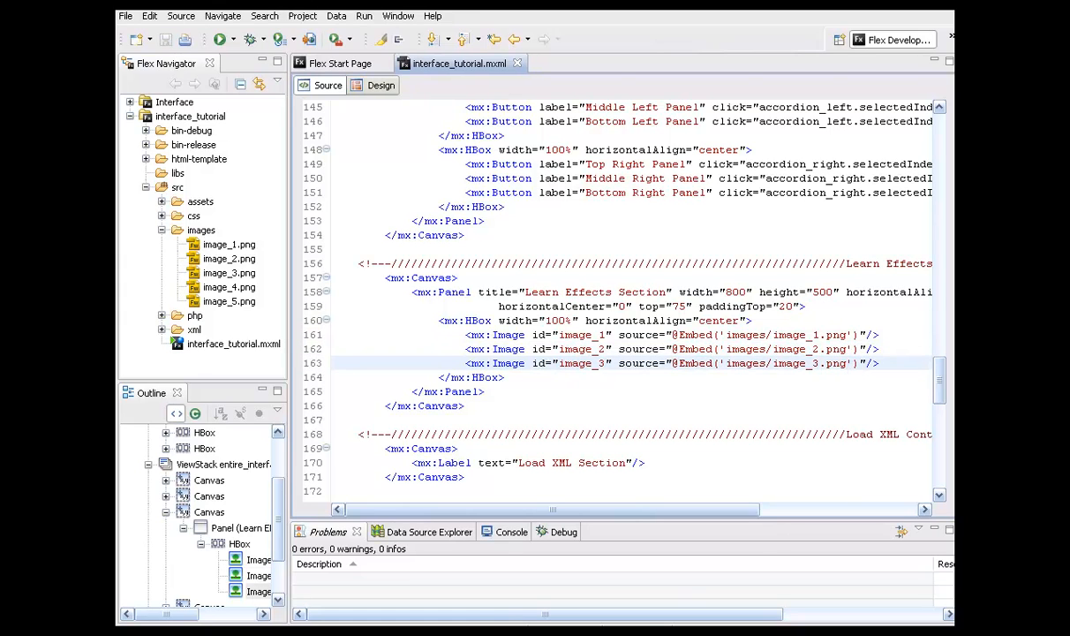
click(219, 39)
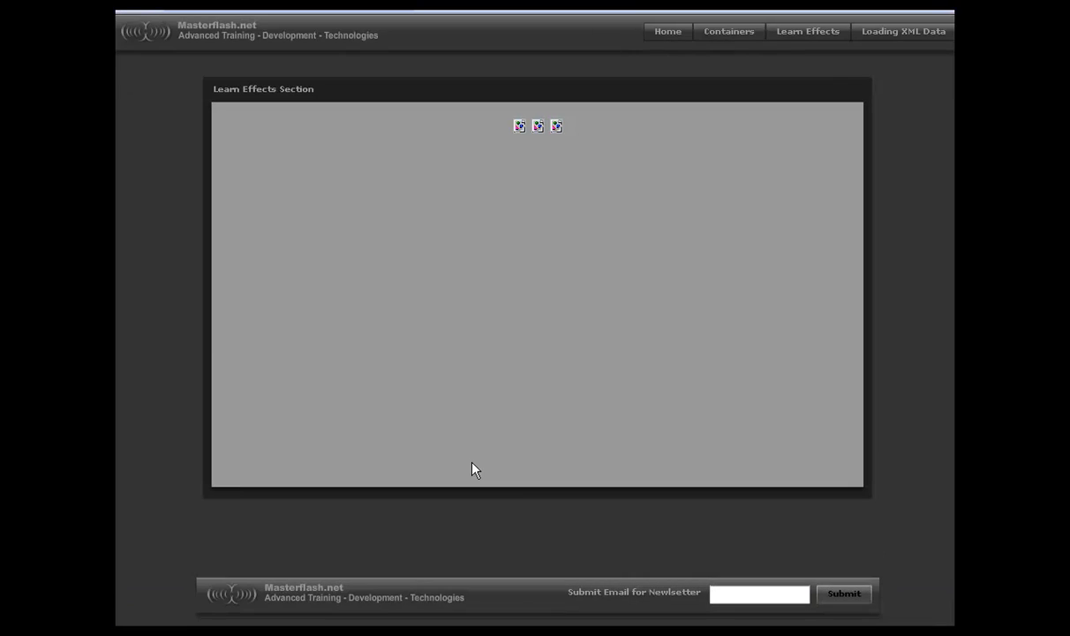
click(728, 31)
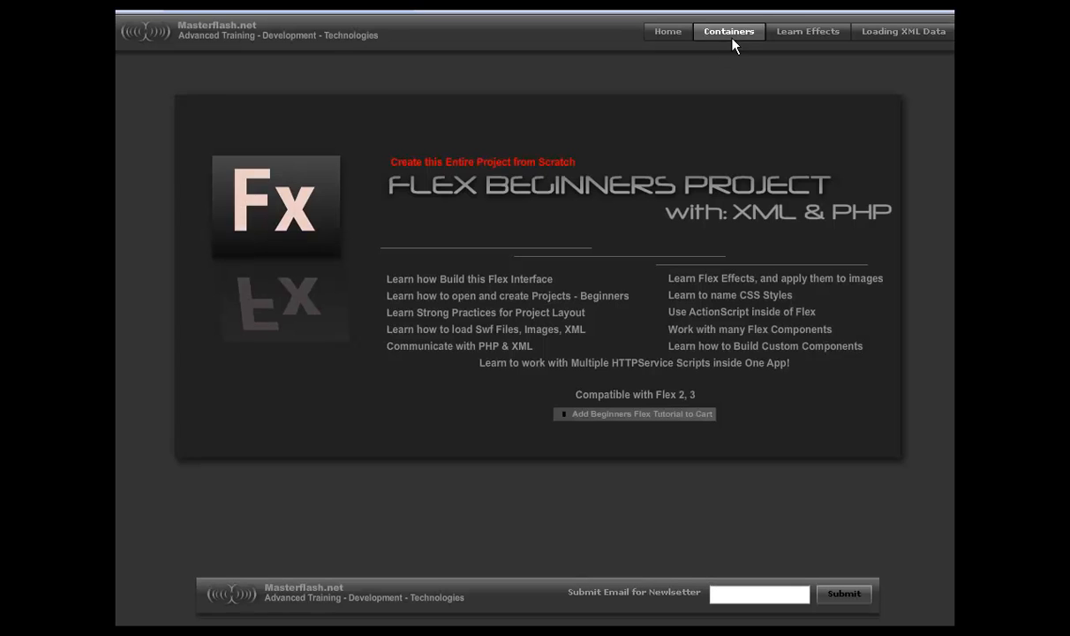
click(806, 31)
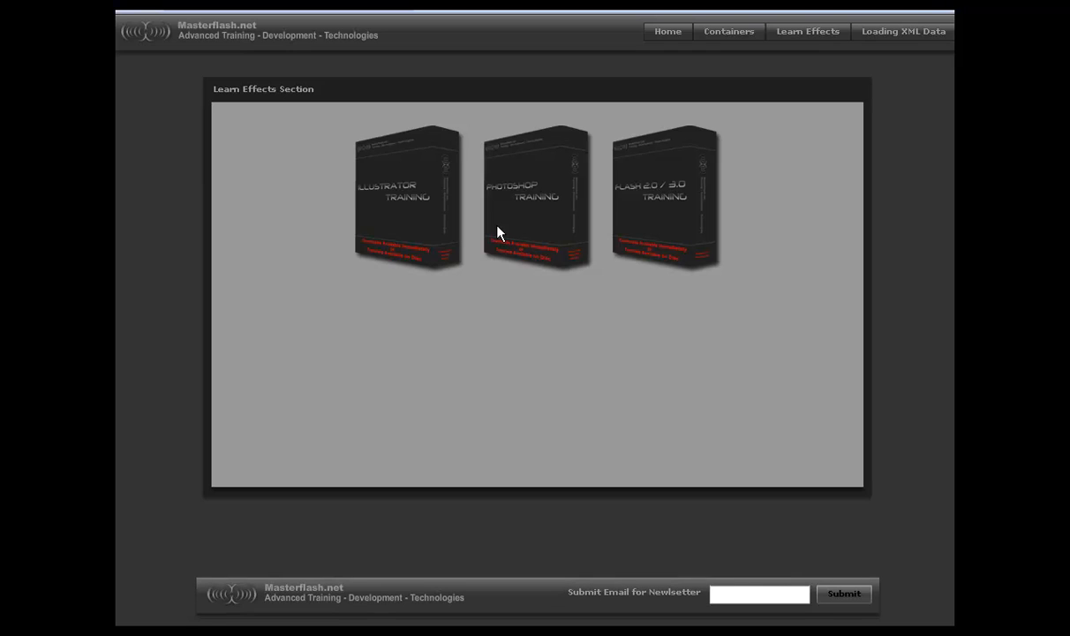
mouse_move(493, 231)
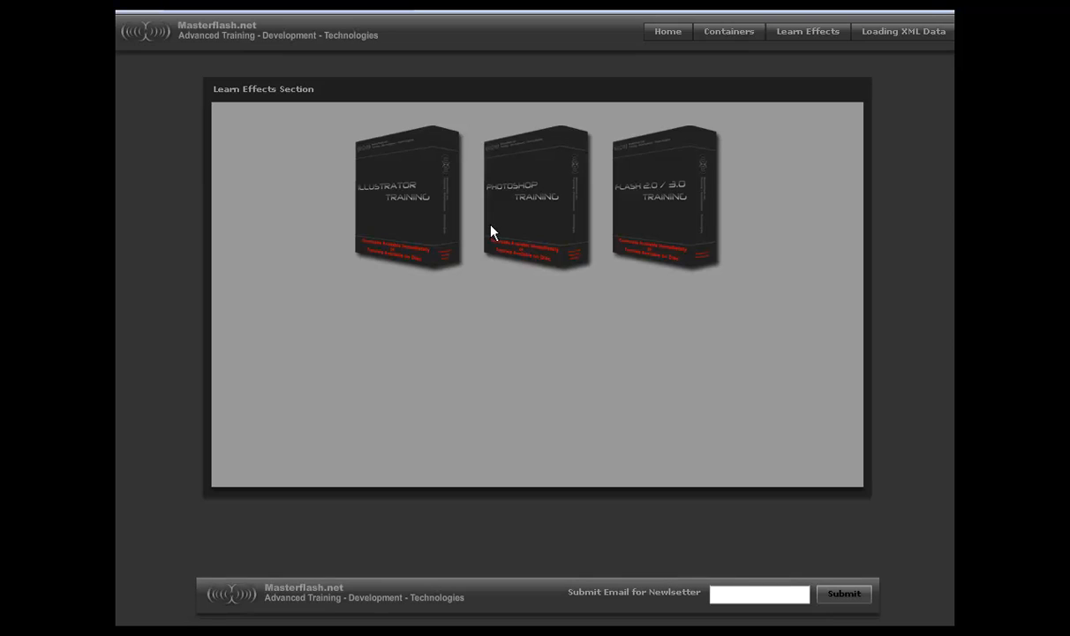
mouse_move(736, 196)
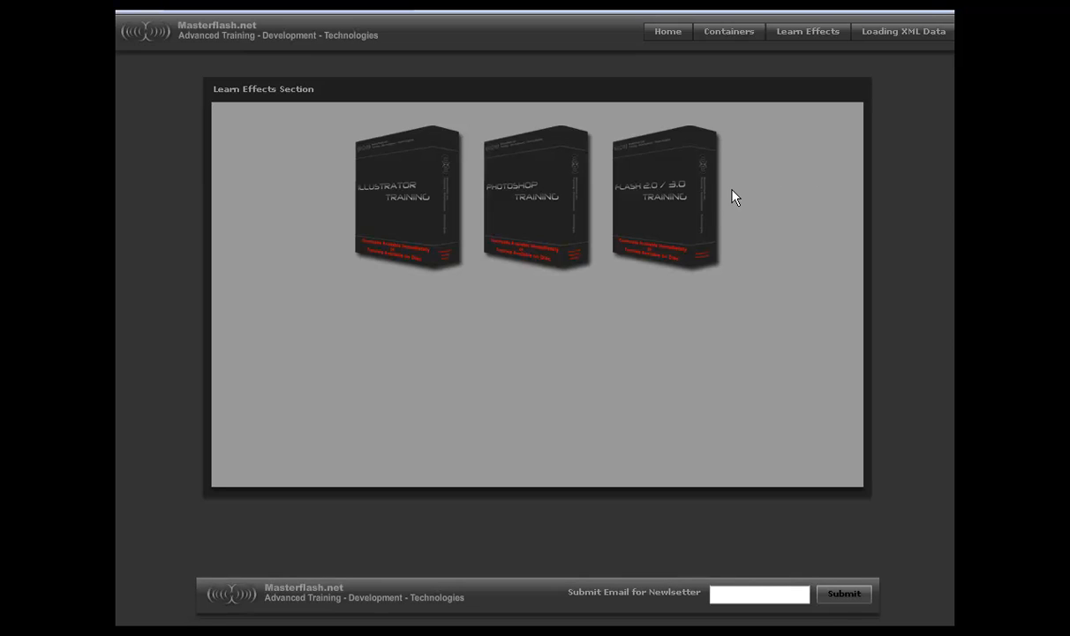
mouse_move(258, 200)
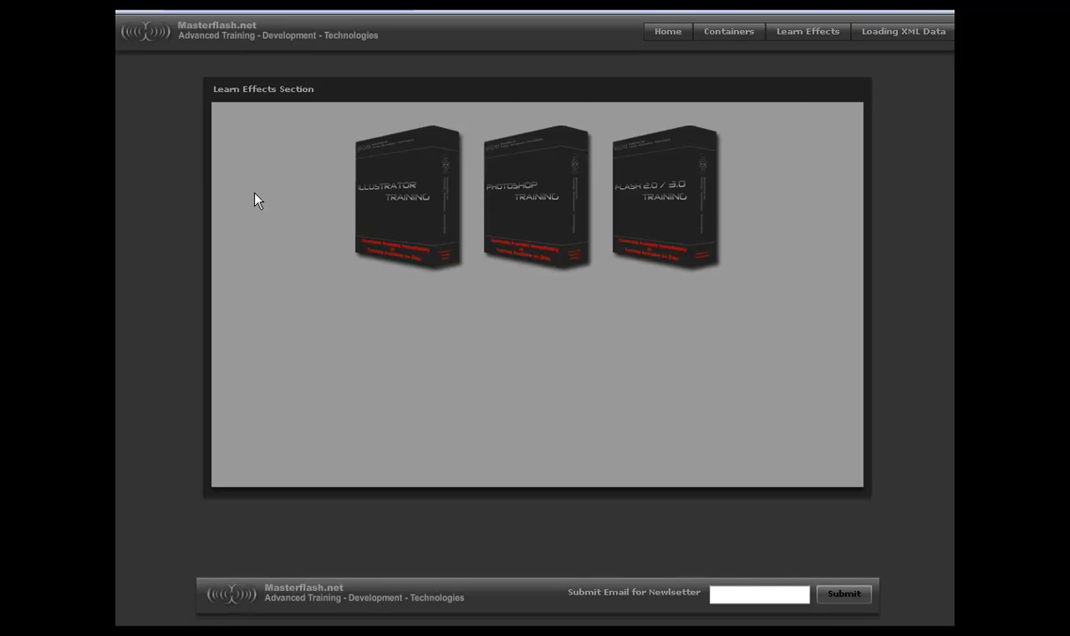
mouse_move(632, 158)
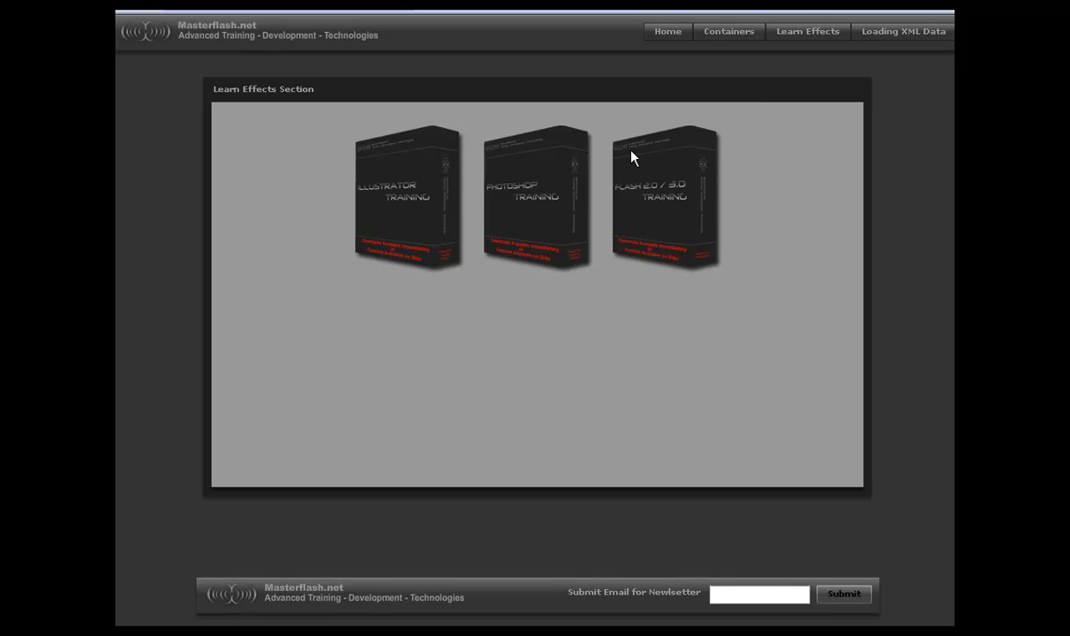
mouse_move(363, 197)
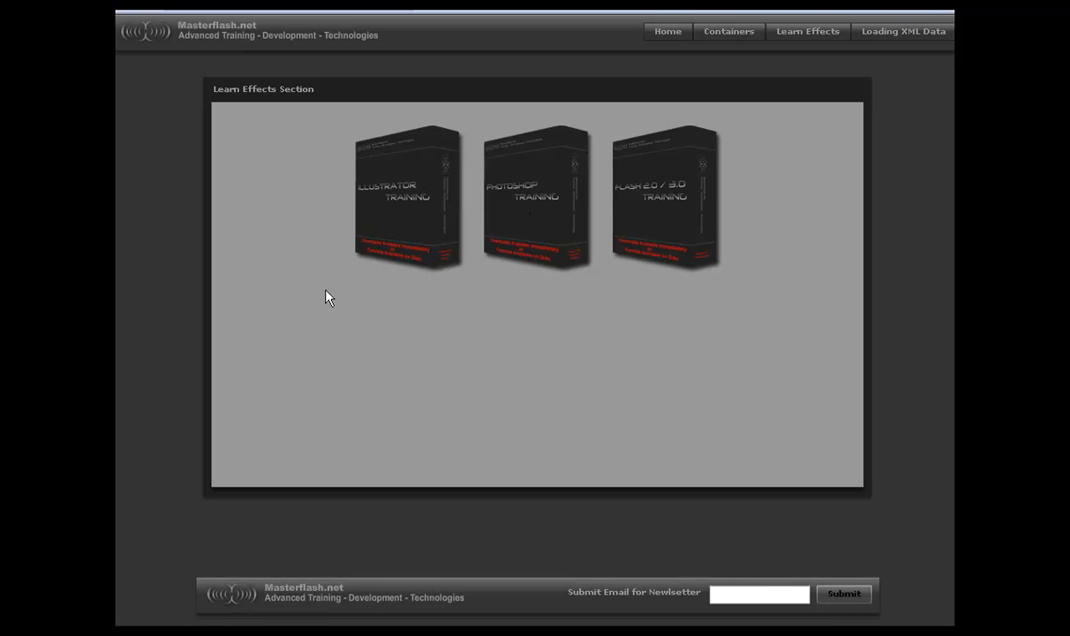
mouse_move(420, 204)
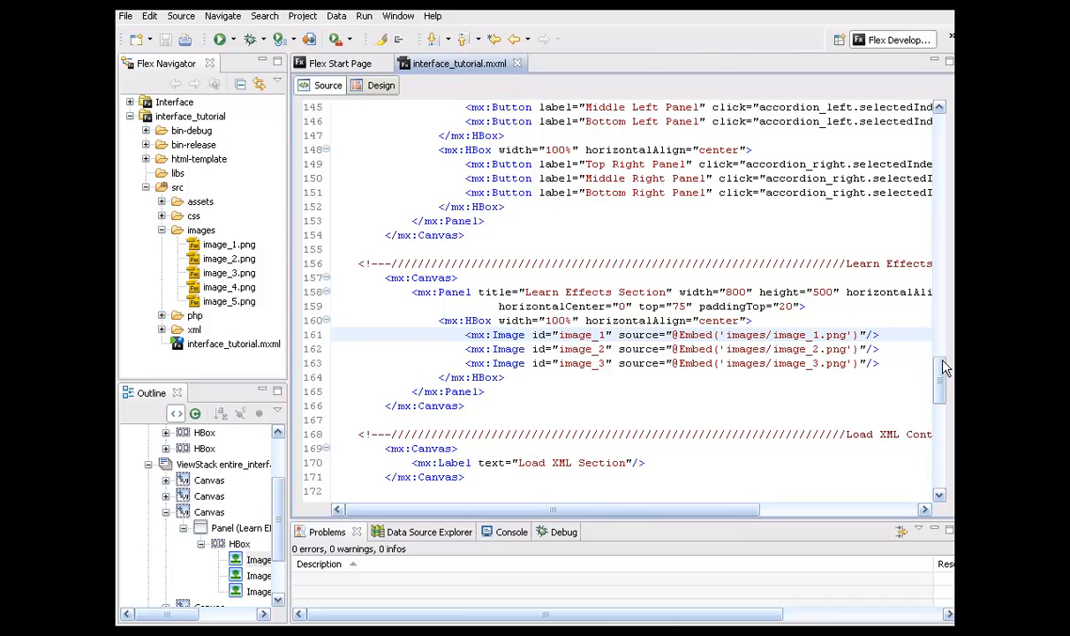
Type an mx:Spacer with width 50 between the product images.
text(<s)
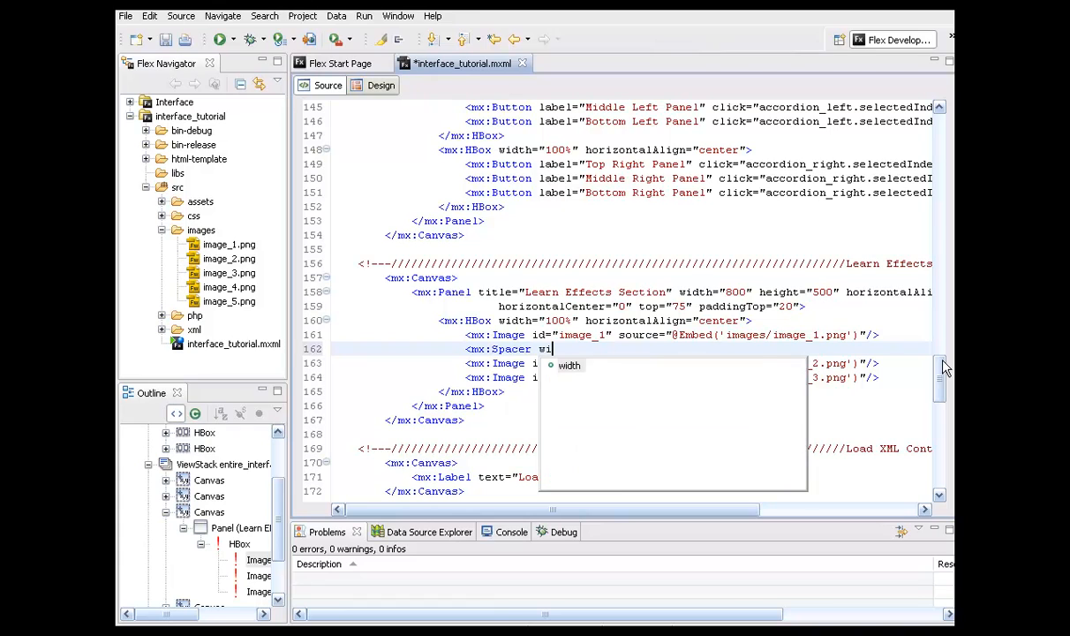
text(width=")
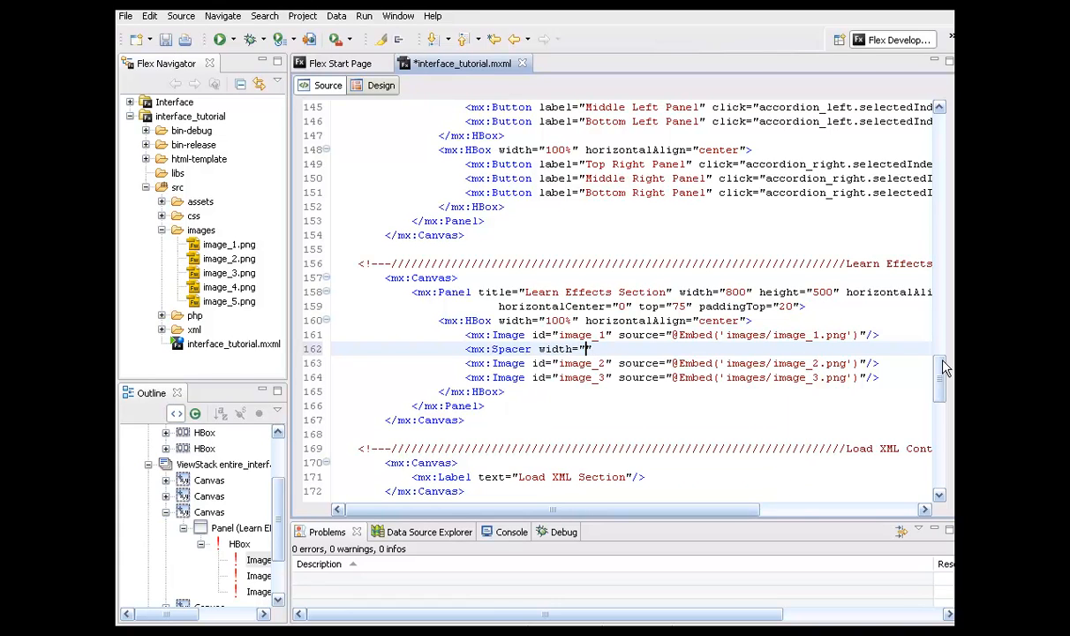
text(50)
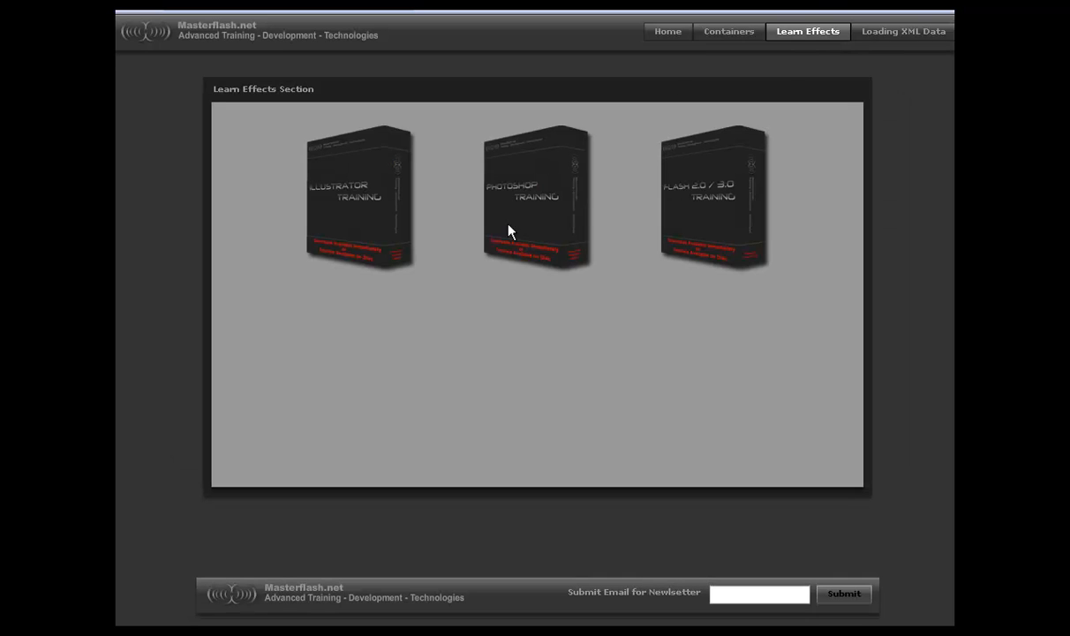
mouse_move(441, 303)
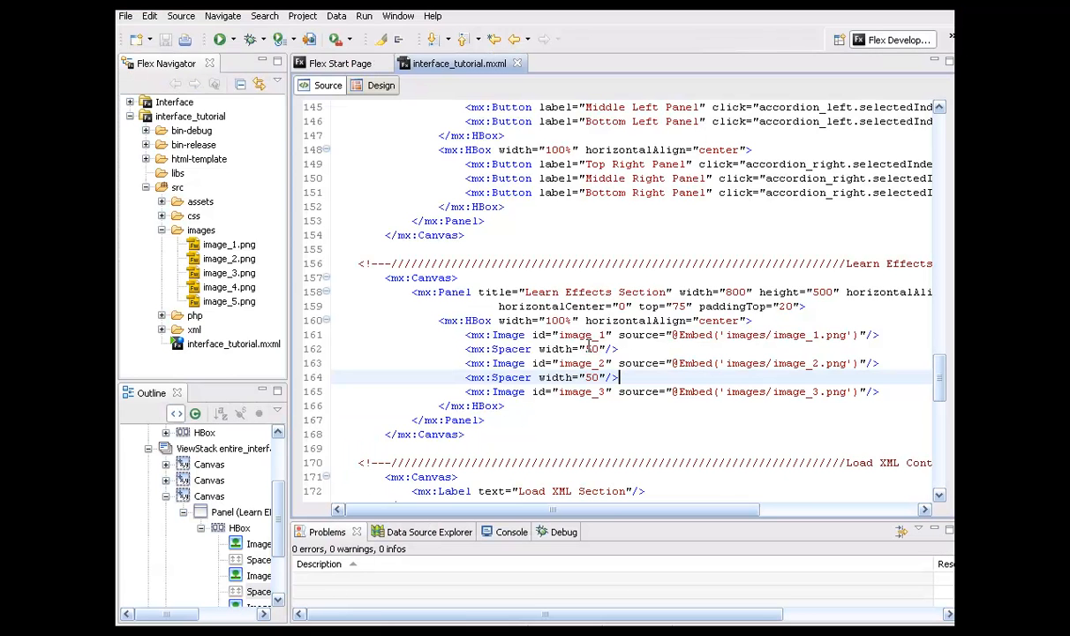
Change both spacer widths to 75.
double_click(591, 348)
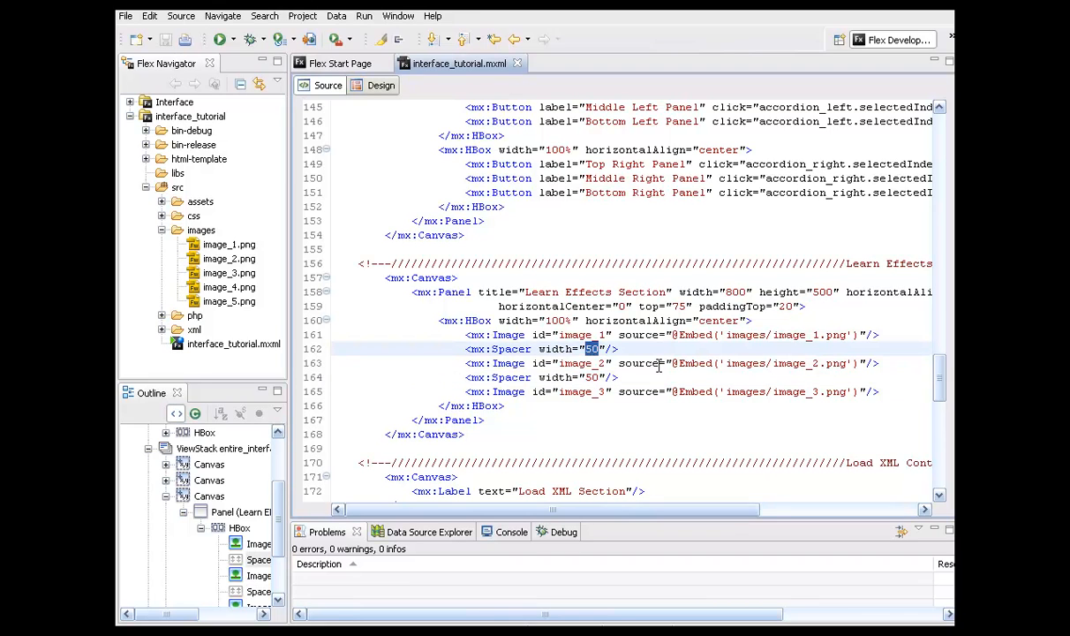
text(75)
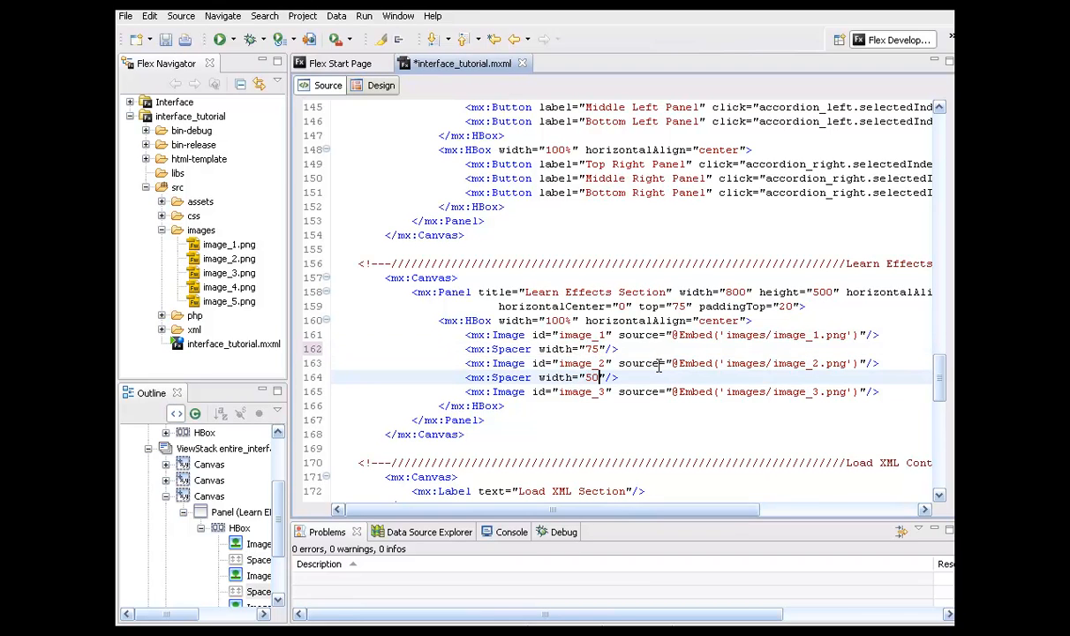
text(75)
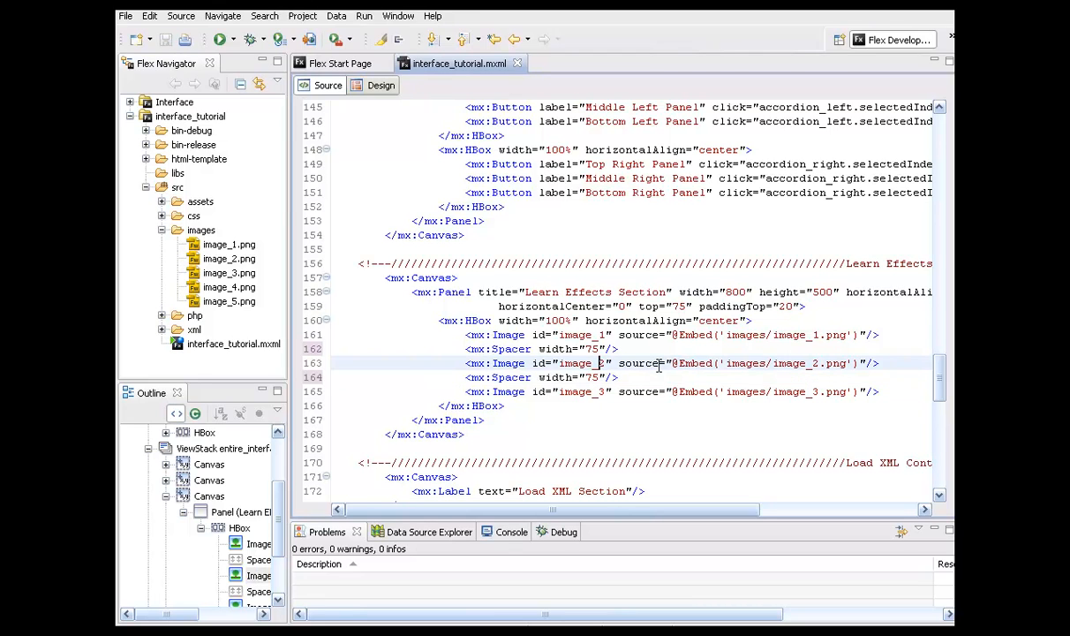
Run the app and check the wider image spacing in Learn Effects.
click(220, 39)
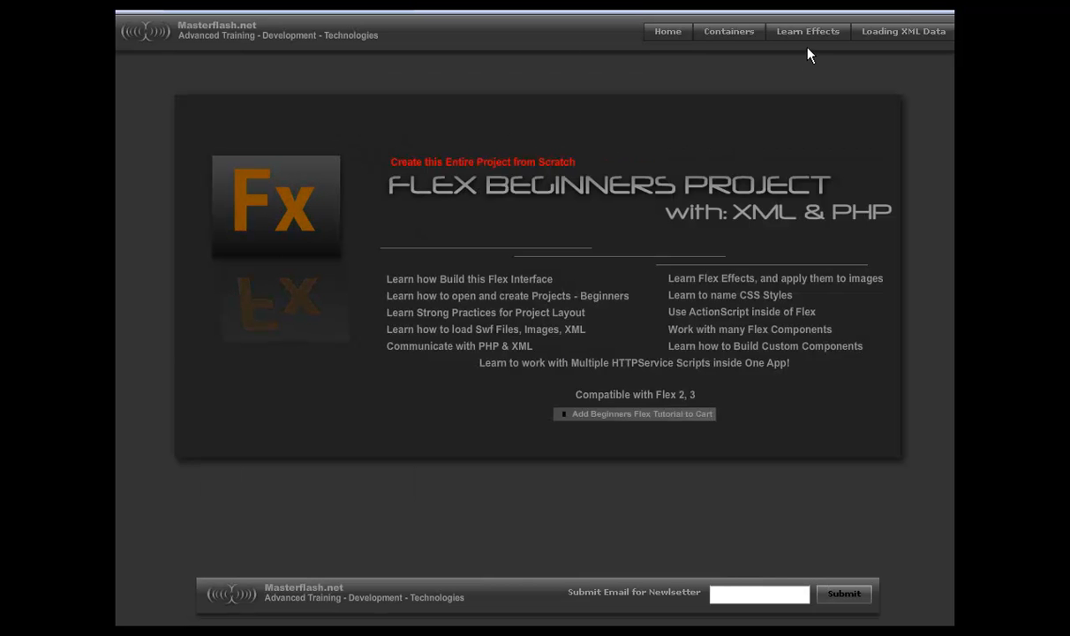
click(806, 31)
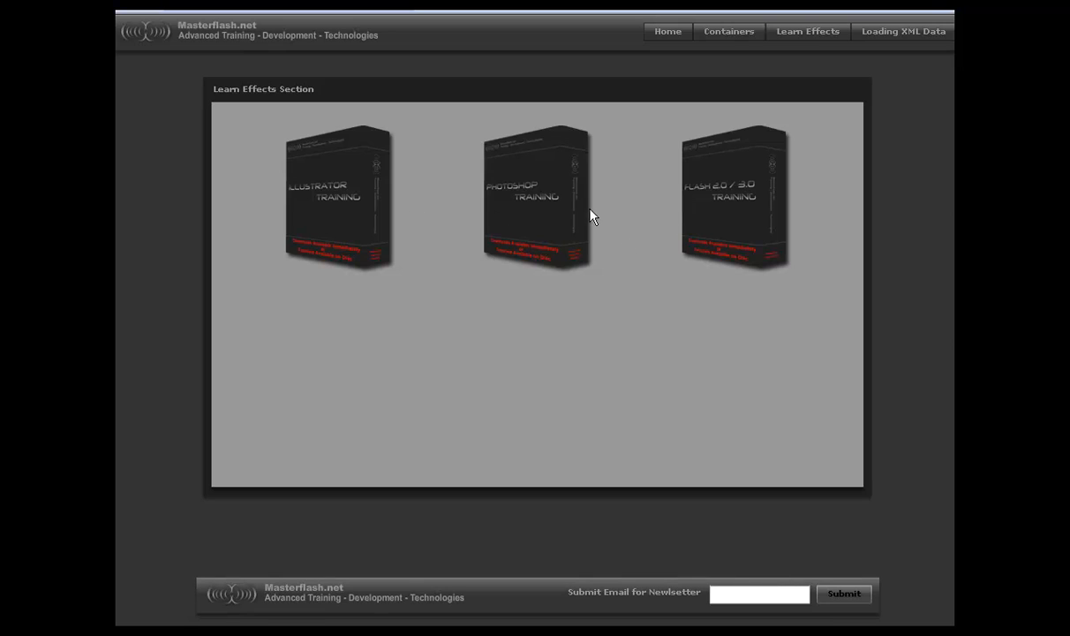
mouse_move(739, 192)
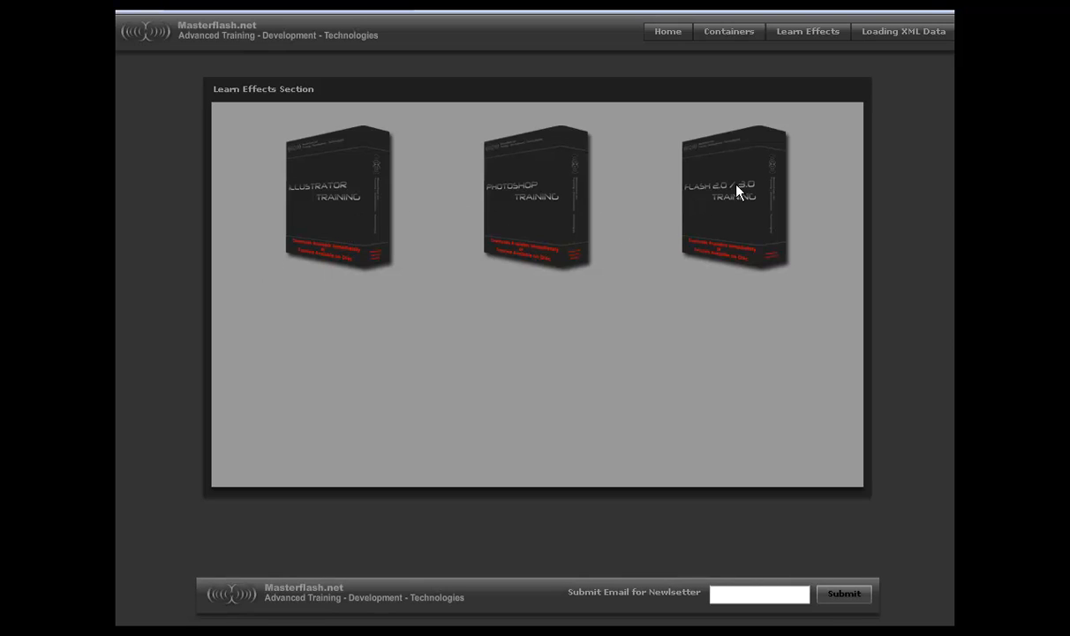
mouse_move(309, 296)
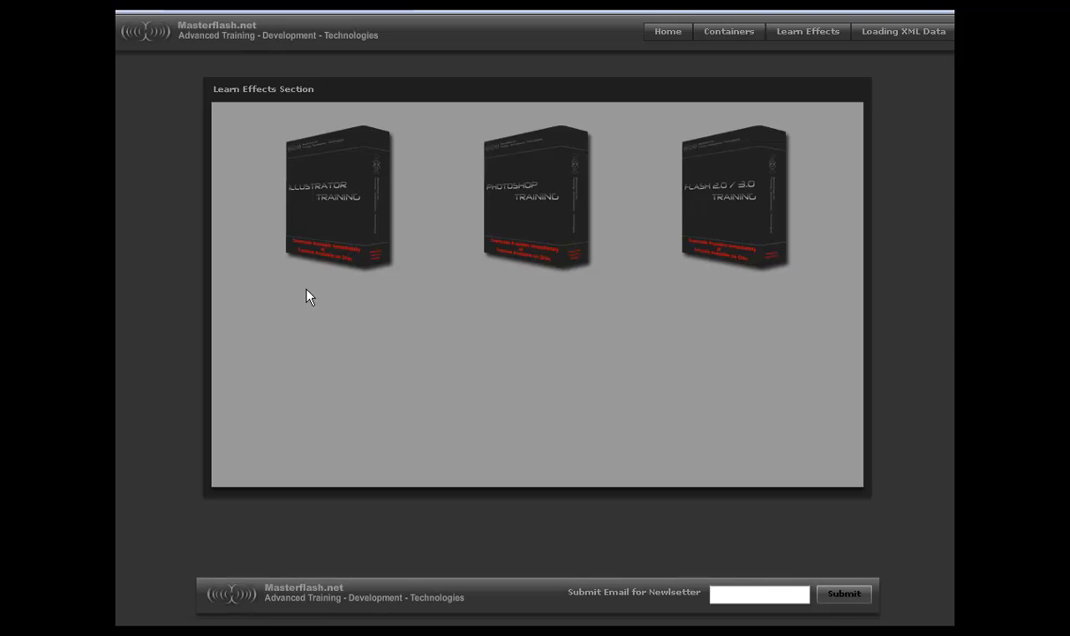
mouse_move(784, 303)
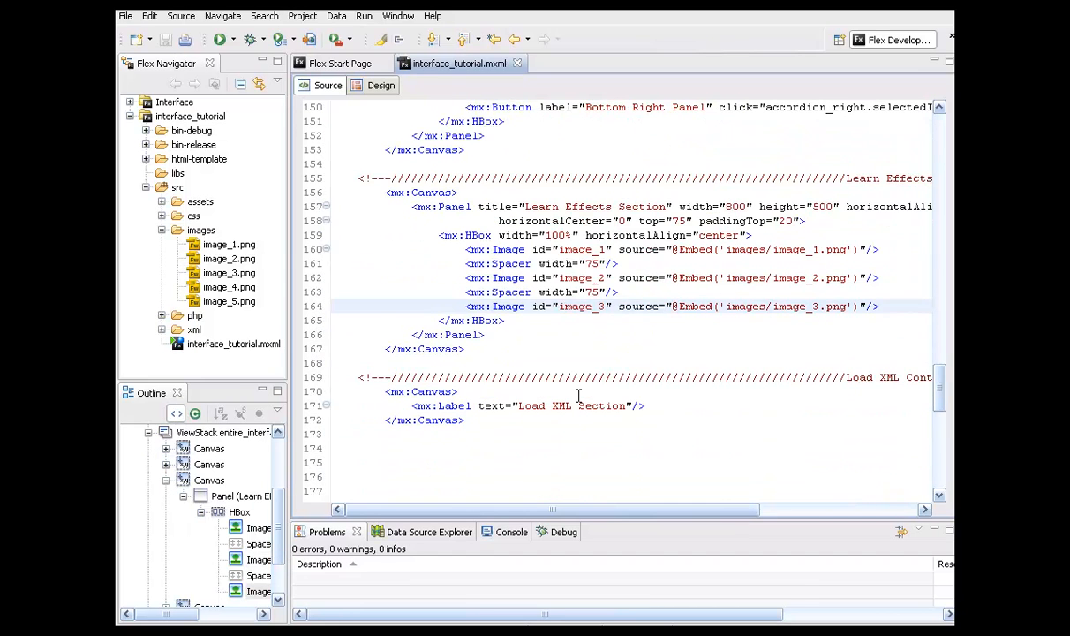
scroll(down, 3)
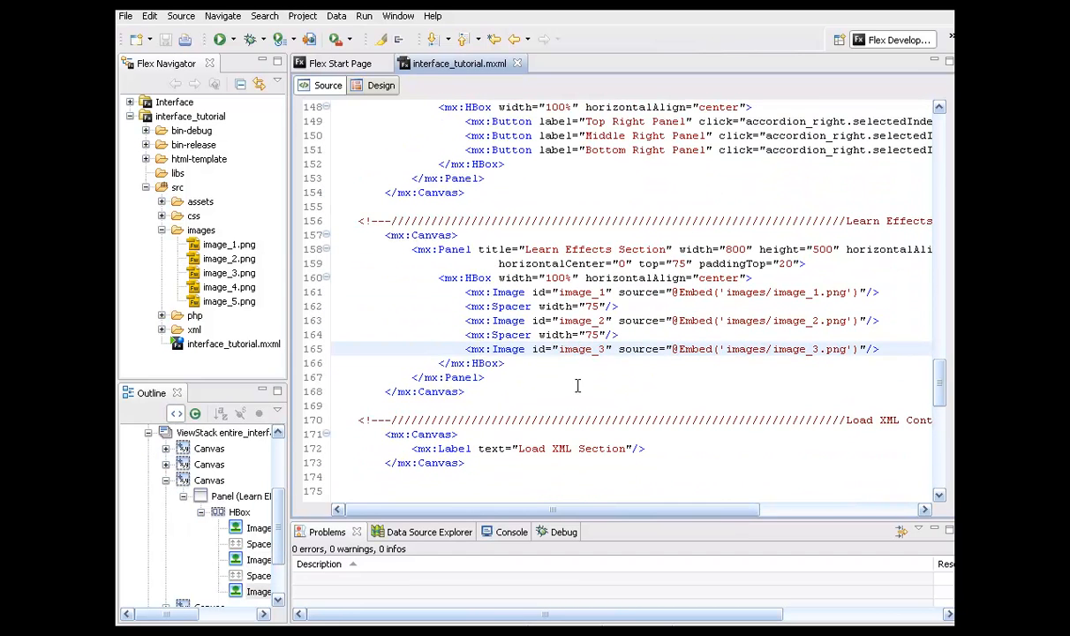